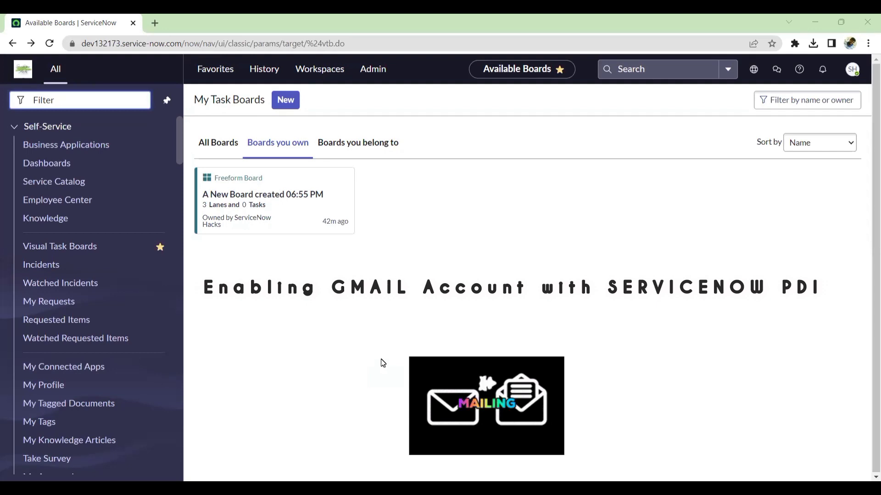
{"action": "mouse_move", "coordinate": [393, 313]}
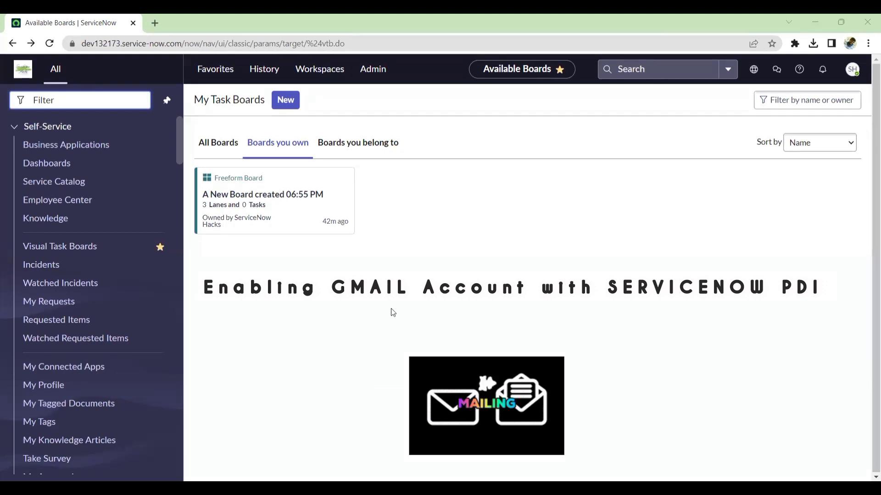
{"action": "mouse_move", "coordinate": [352, 312]}
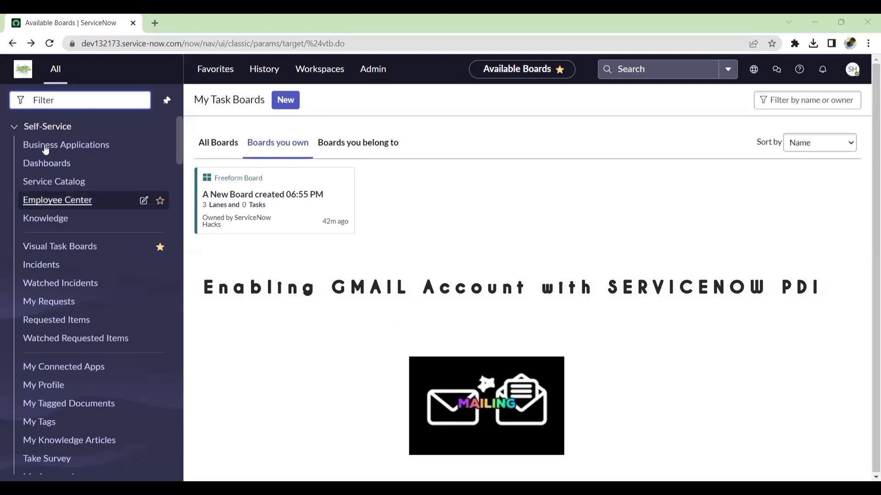
Step: Filter the navigator for 'Email' and open the empty Email Accounts list
{"action": "type", "text": "Email a"}
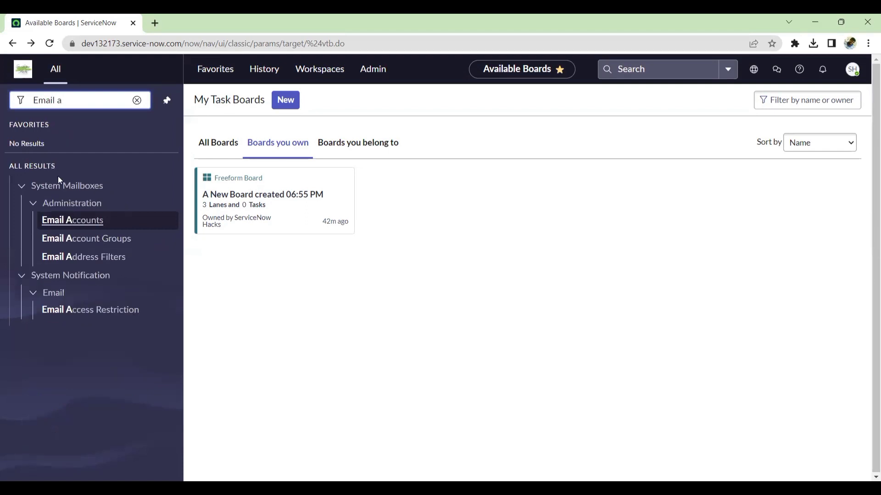
{"action": "mouse_move", "coordinate": [72, 220]}
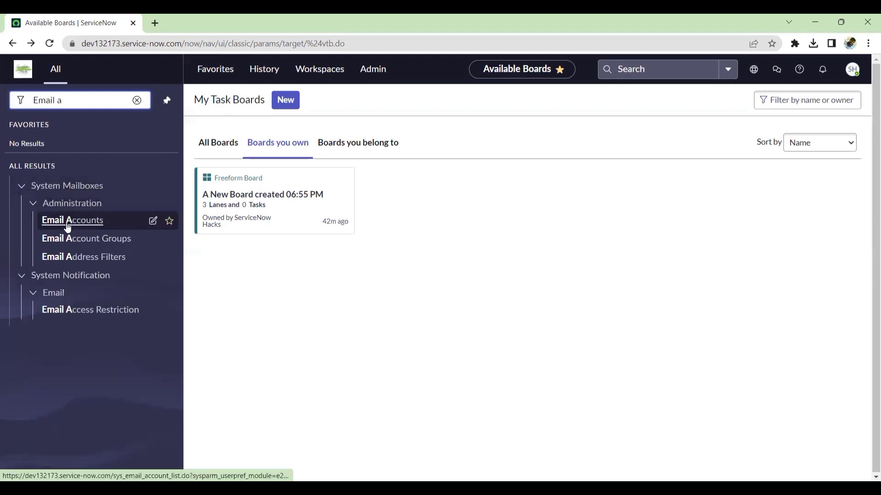
{"action": "left_click", "coordinate": [72, 219]}
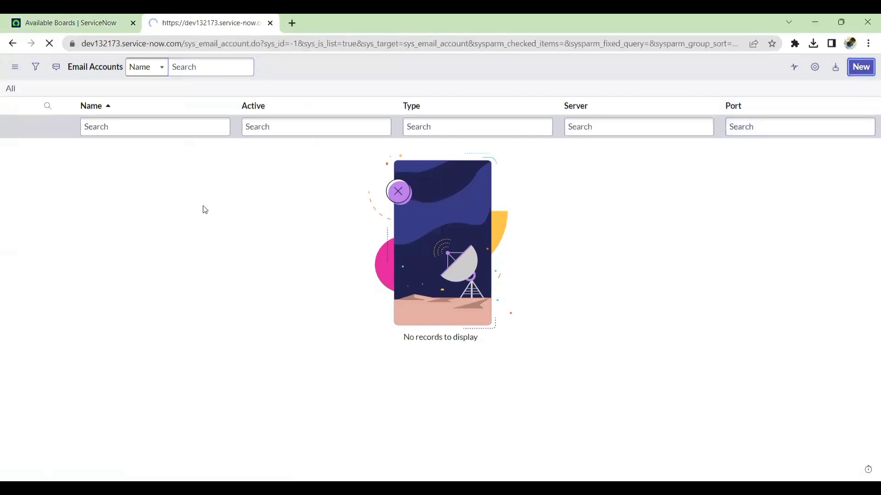
{"action": "left_click", "coordinate": [860, 67]}
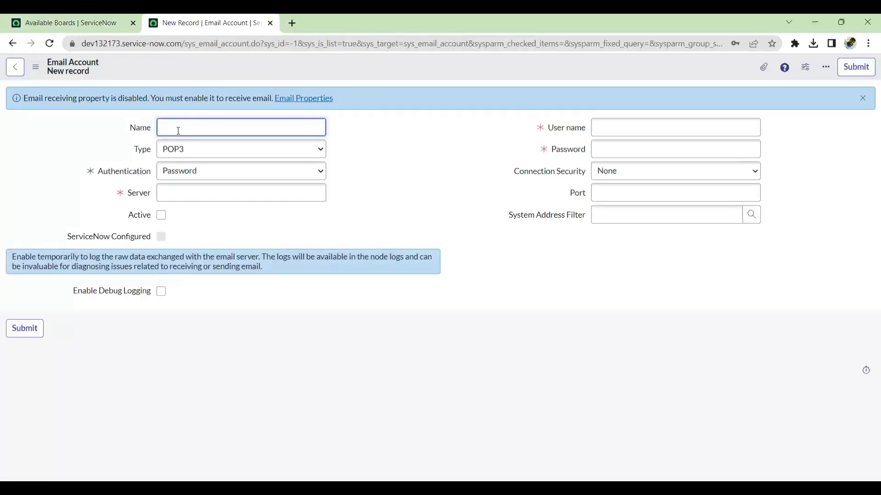
{"action": "type", "text": "ServiceNow Hack"}
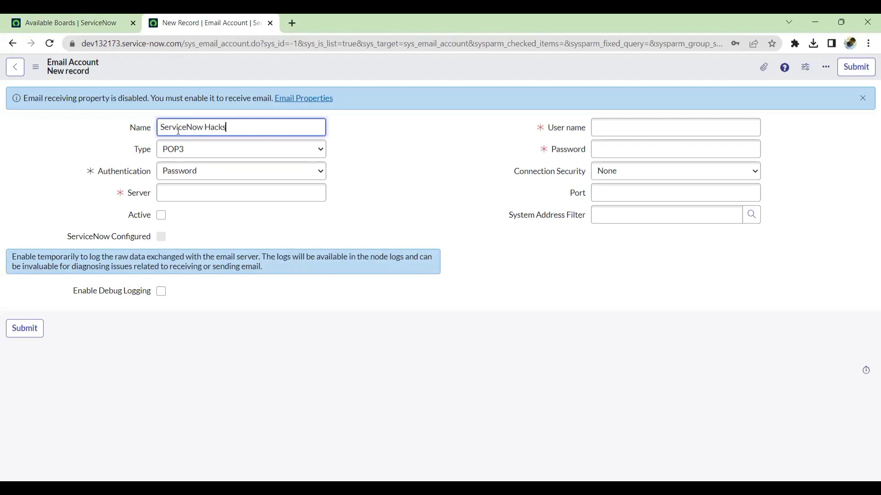
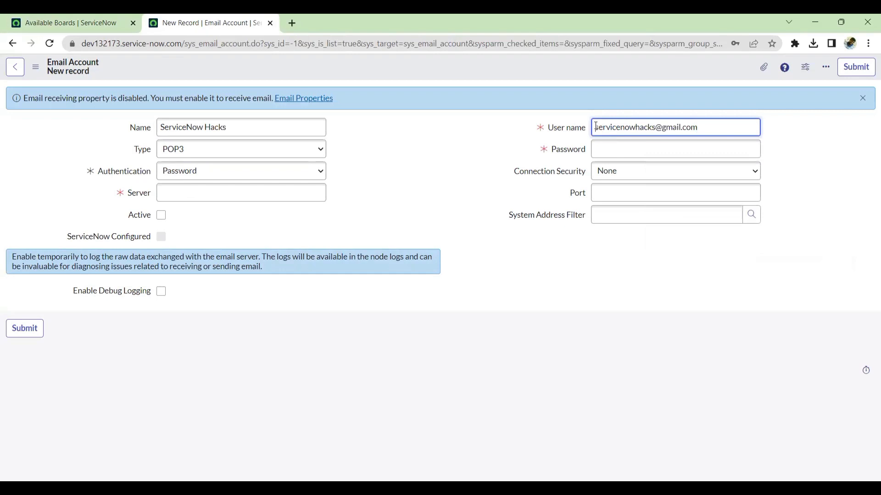
{"action": "triple_click", "coordinate": [646, 127]}
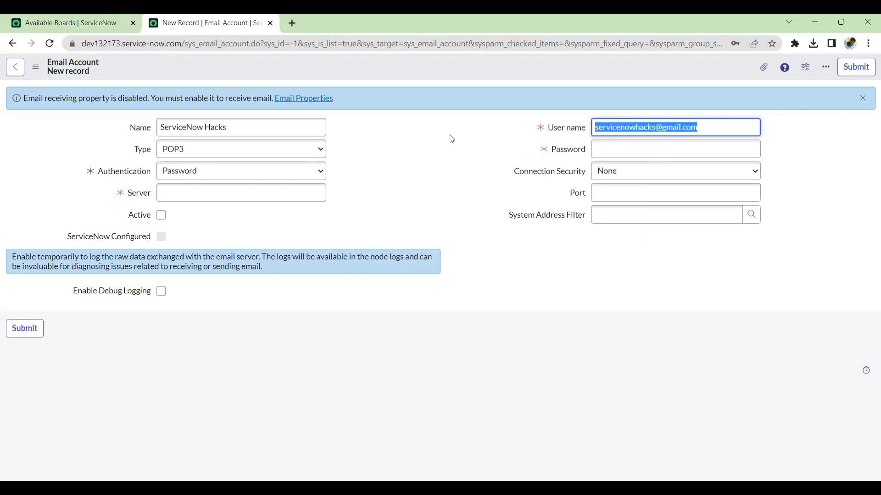
{"action": "mouse_move", "coordinate": [527, 325]}
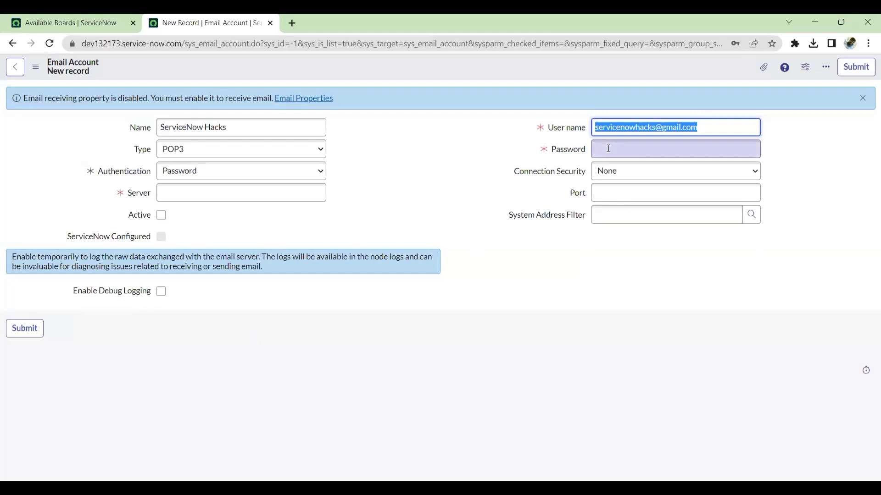
{"action": "type", "text": "•"}
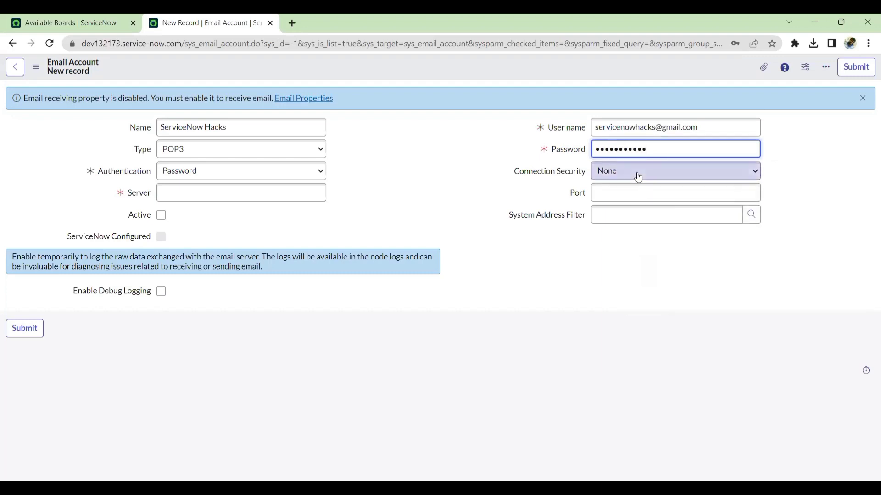
Step: Set SSL/TLS connection security, port 995 and server pop.gmail.com
{"action": "left_click", "coordinate": [674, 170]}
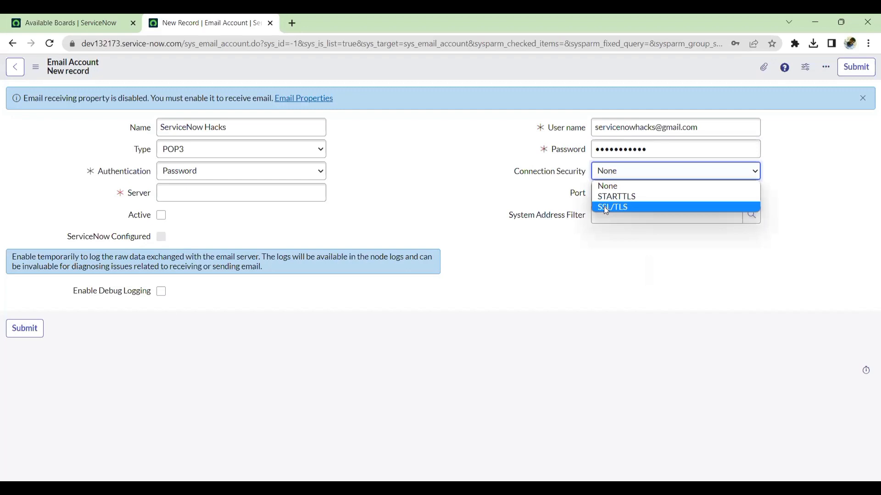
{"action": "left_click", "coordinate": [612, 207]}
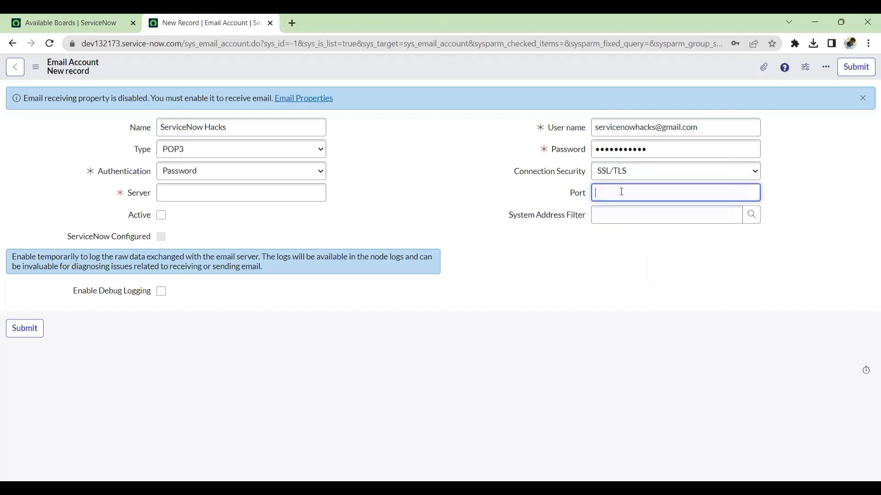
{"action": "type", "text": "995"}
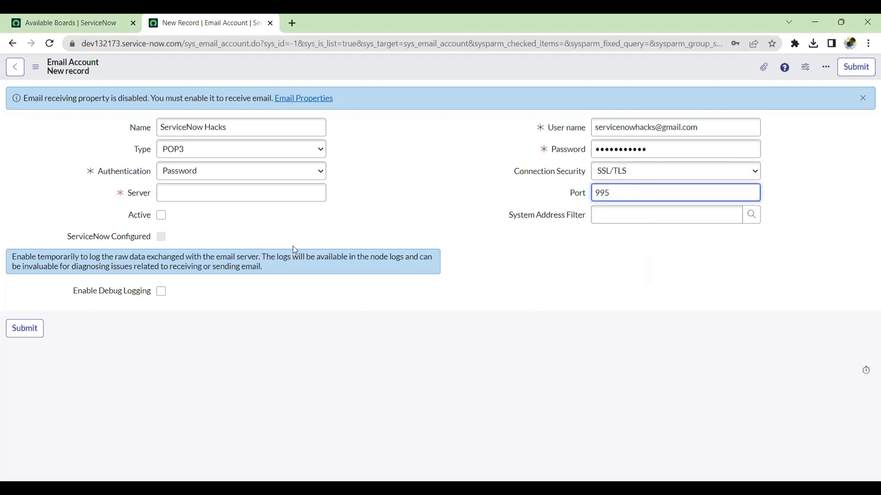
{"action": "left_click", "coordinate": [240, 149]}
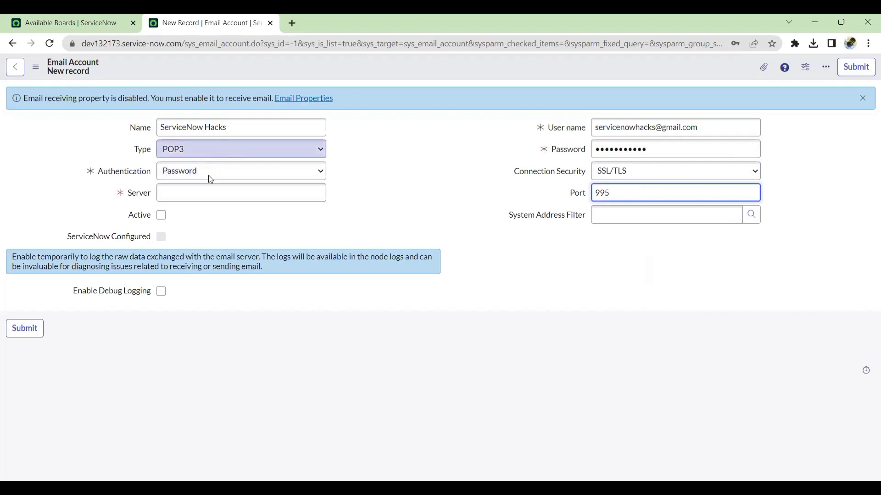
{"action": "left_click", "coordinate": [240, 193]}
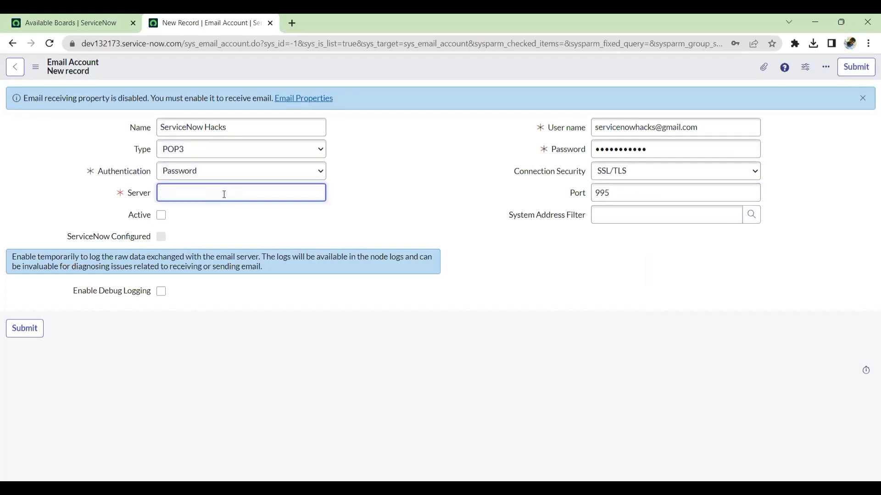
{"action": "type", "text": "pop.gmail.com"}
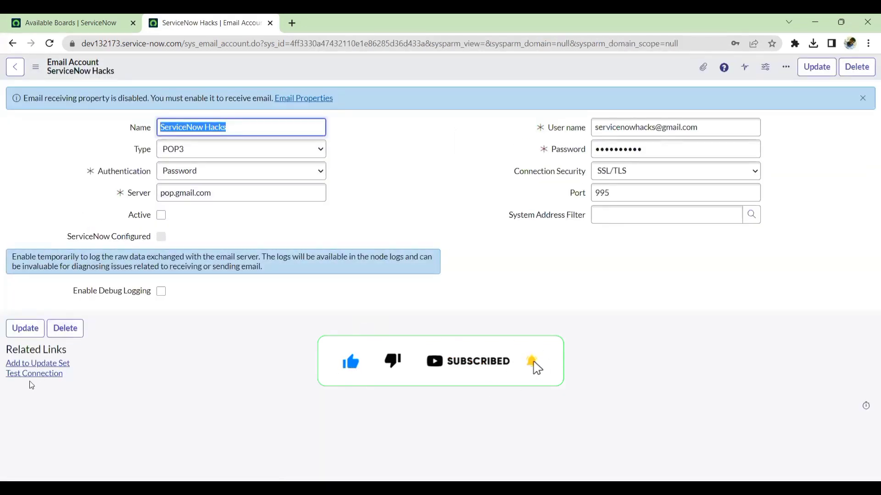
{"action": "left_click", "coordinate": [33, 374]}
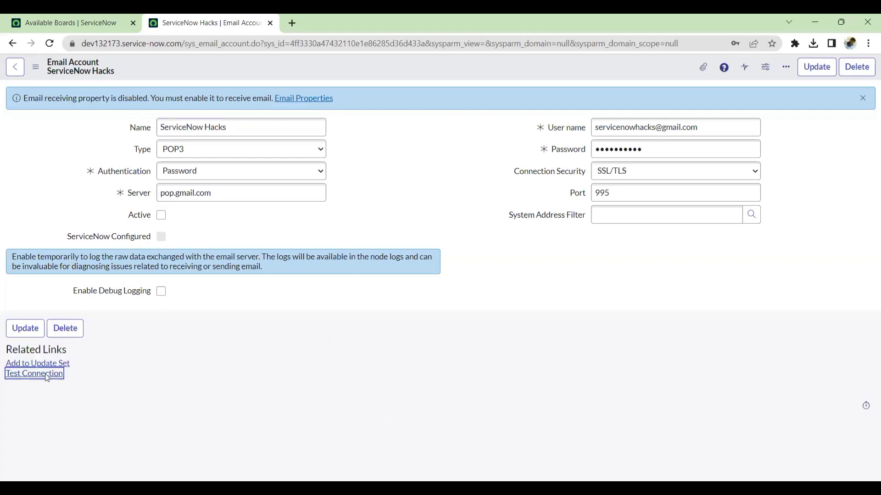
{"action": "left_click", "coordinate": [34, 373]}
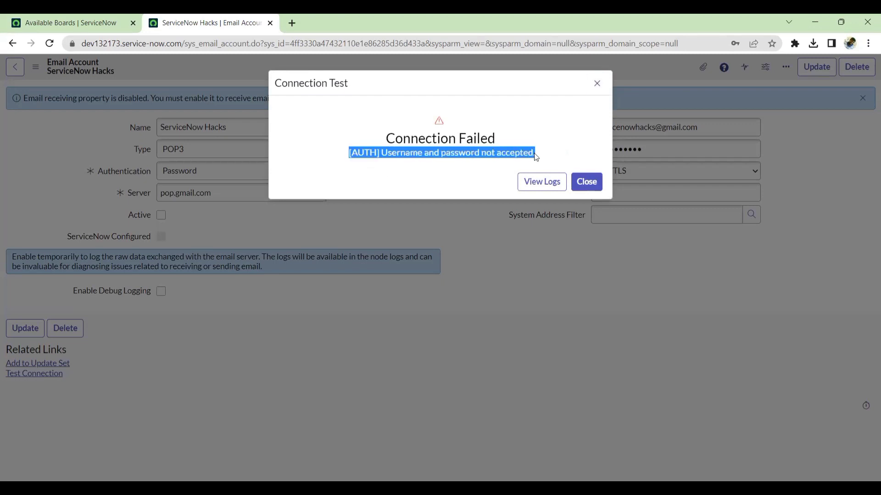
{"action": "left_click", "coordinate": [586, 182]}
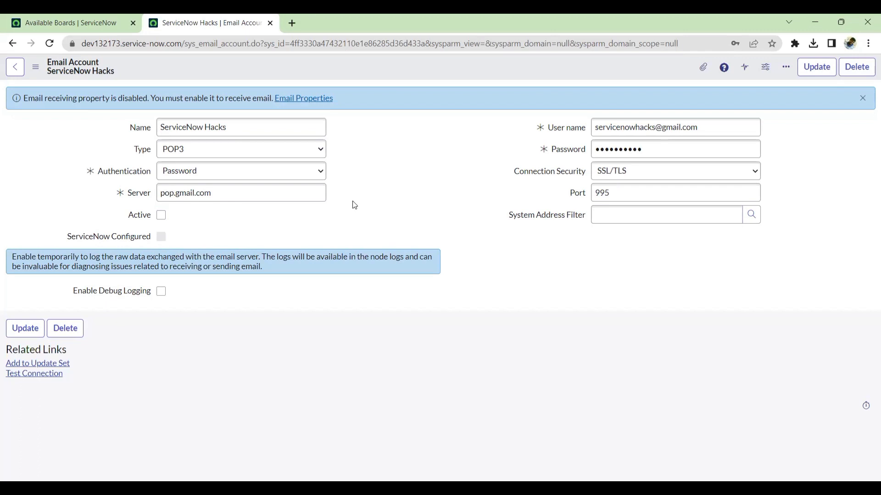
{"action": "mouse_move", "coordinate": [370, 197]}
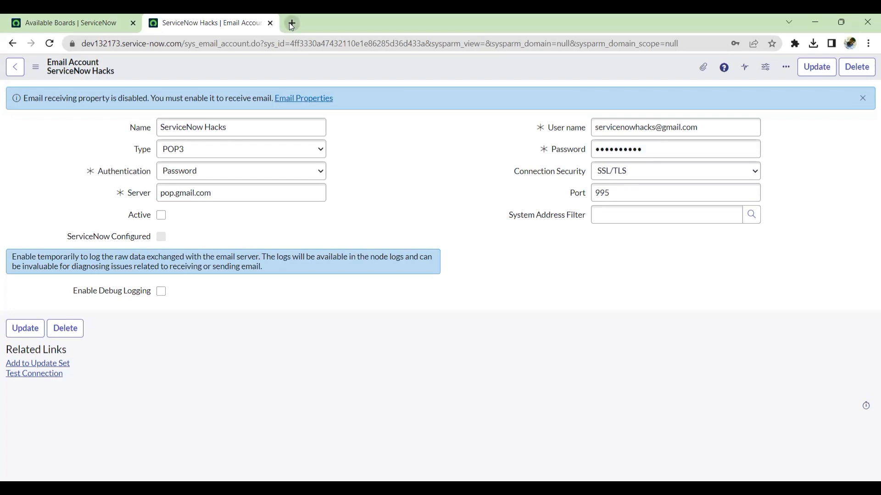
{"action": "mouse_move", "coordinate": [290, 23]}
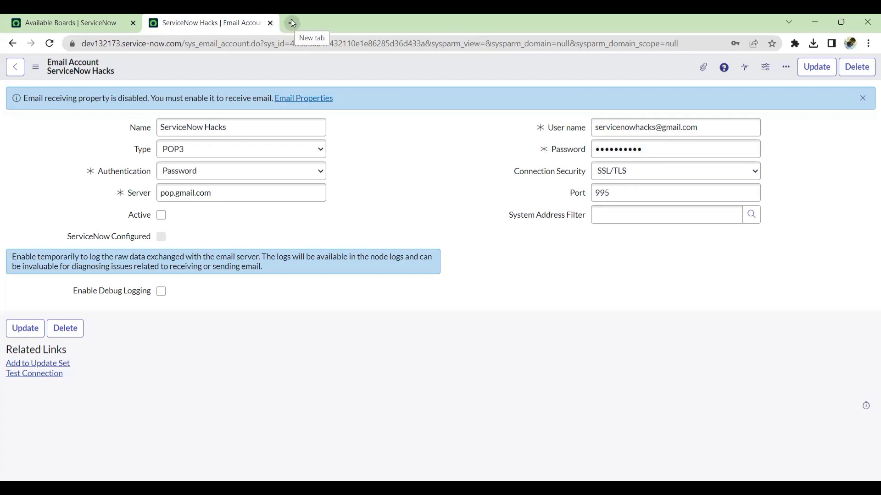
Step: In a new tab, go from the Gmail avatar to Google Account Security settings
{"action": "left_click", "coordinate": [291, 23]}
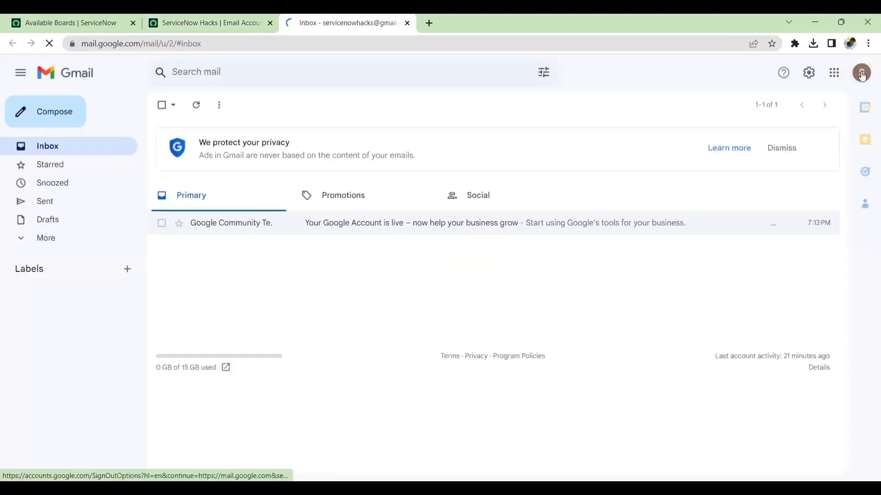
{"action": "left_click", "coordinate": [860, 72]}
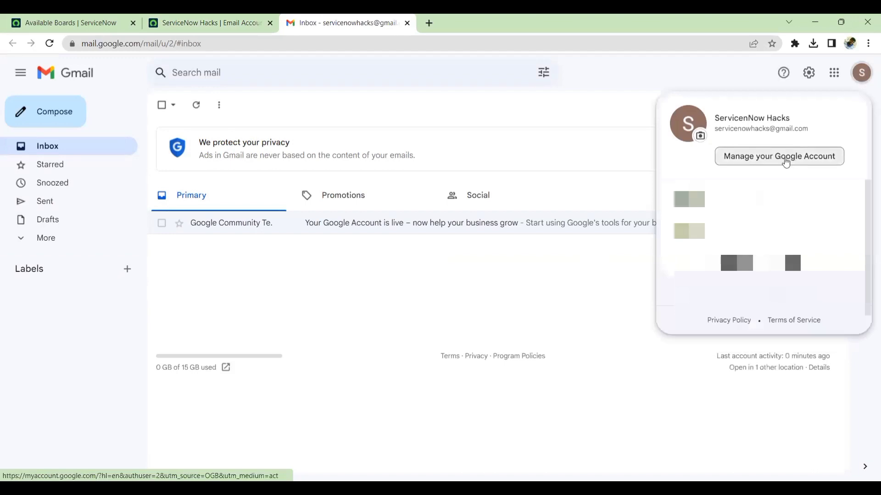
{"action": "left_click", "coordinate": [778, 156]}
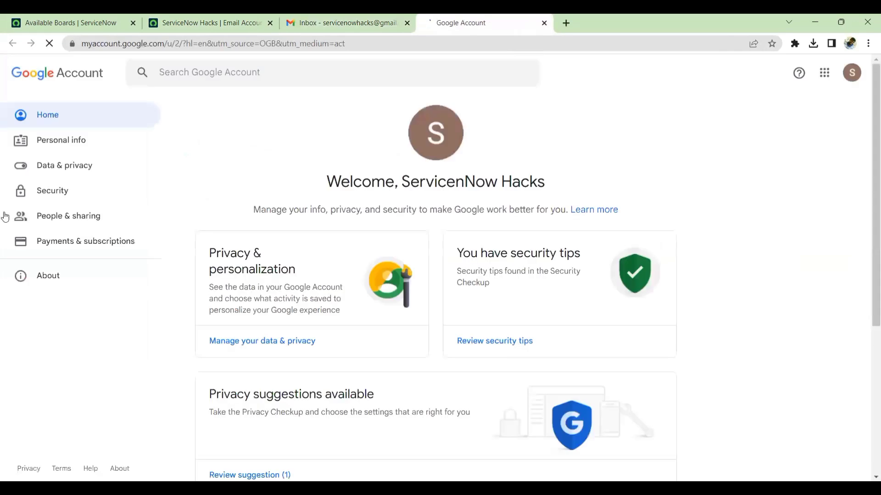
{"action": "left_click", "coordinate": [52, 190]}
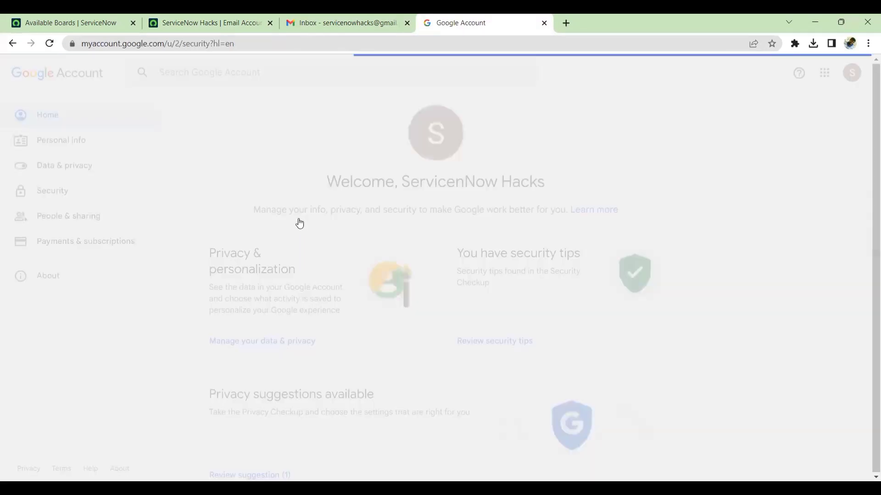
{"action": "left_click", "coordinate": [51, 190]}
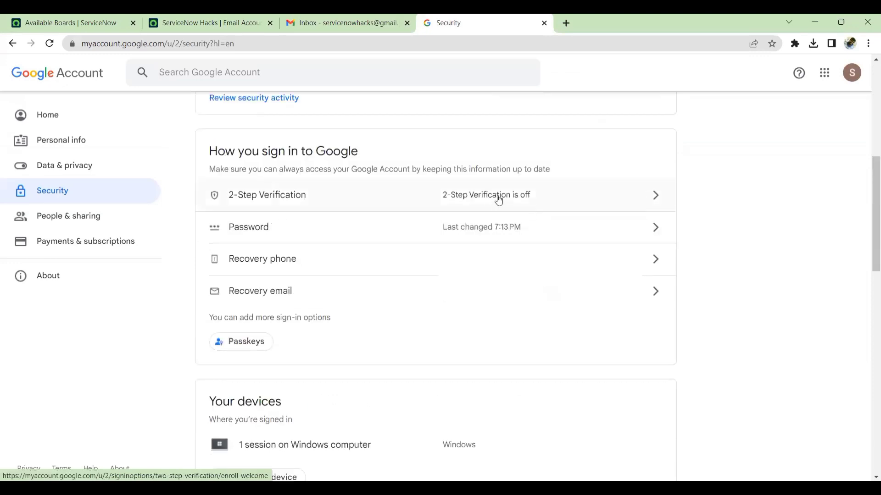
{"action": "mouse_move", "coordinate": [628, 203]}
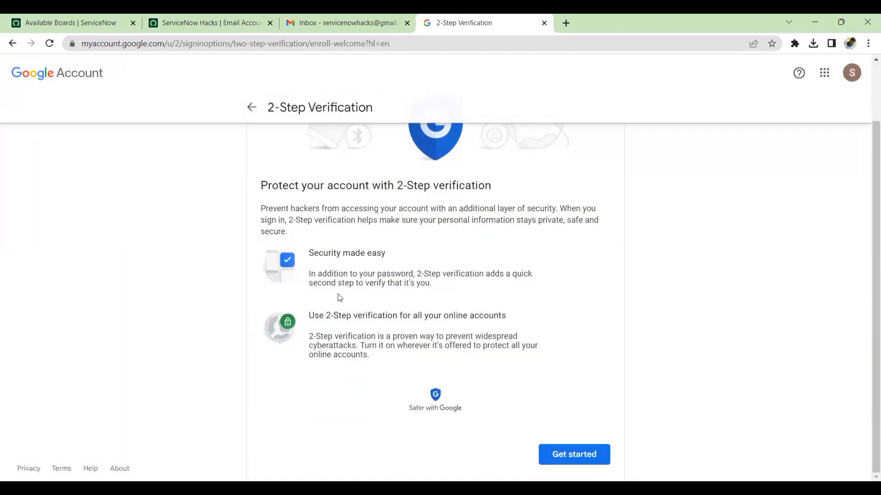
Step: Start 2-Step Verification setup and re-confirm the account password
{"action": "left_click", "coordinate": [573, 455]}
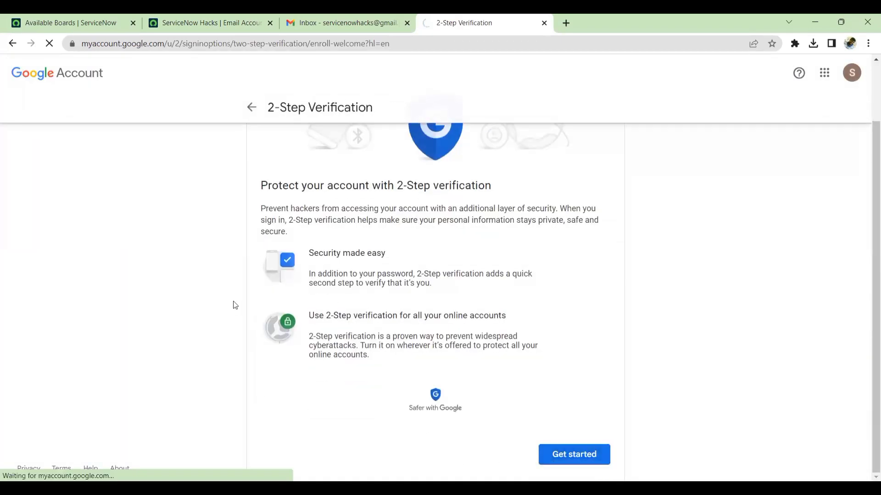
{"action": "left_click", "coordinate": [573, 455]}
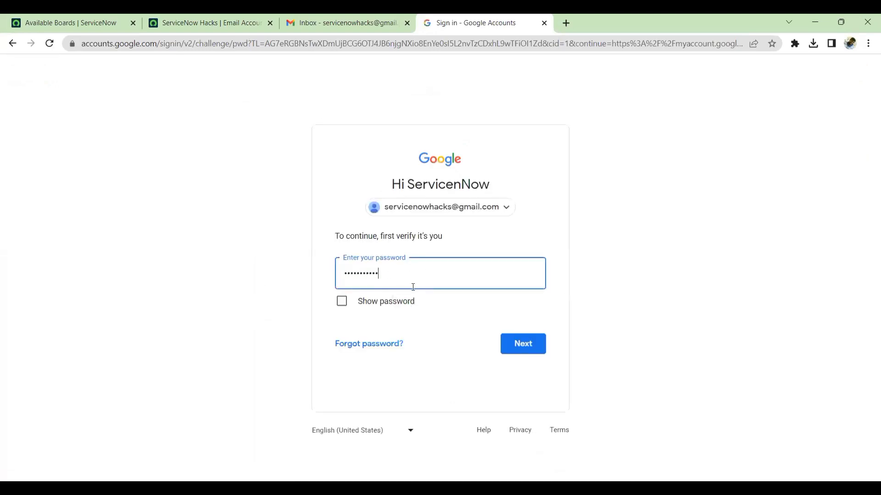
{"action": "left_click", "coordinate": [522, 343]}
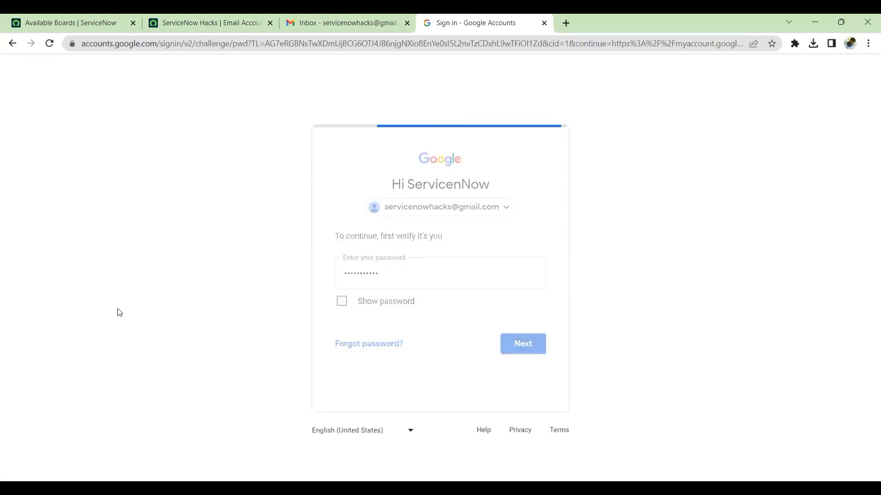
{"action": "left_click", "coordinate": [521, 343]}
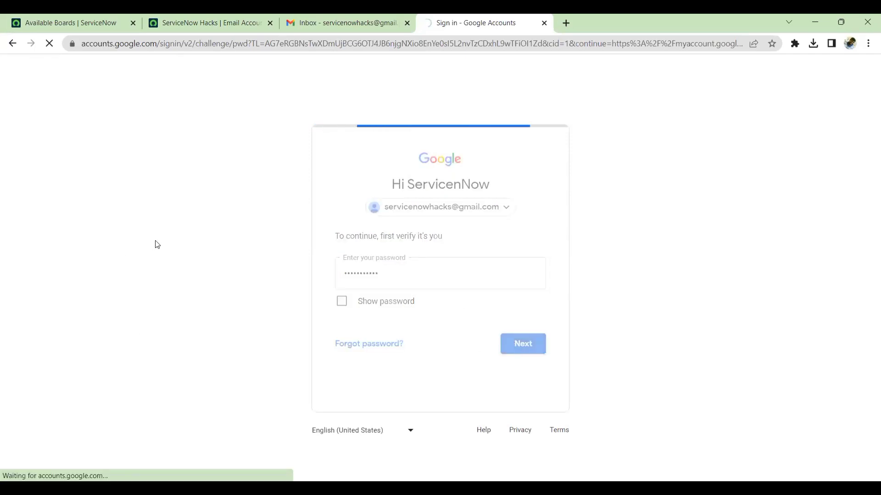
{"action": "left_click", "coordinate": [522, 343]}
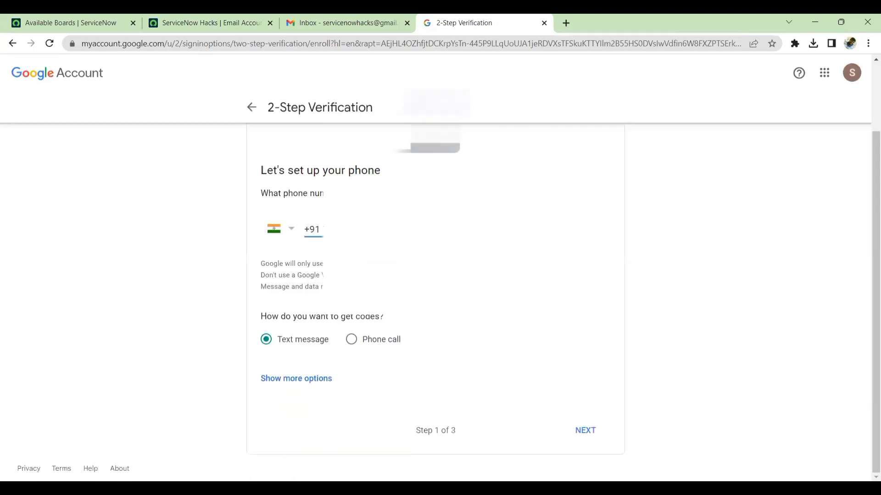
{"action": "mouse_move", "coordinate": [285, 338]}
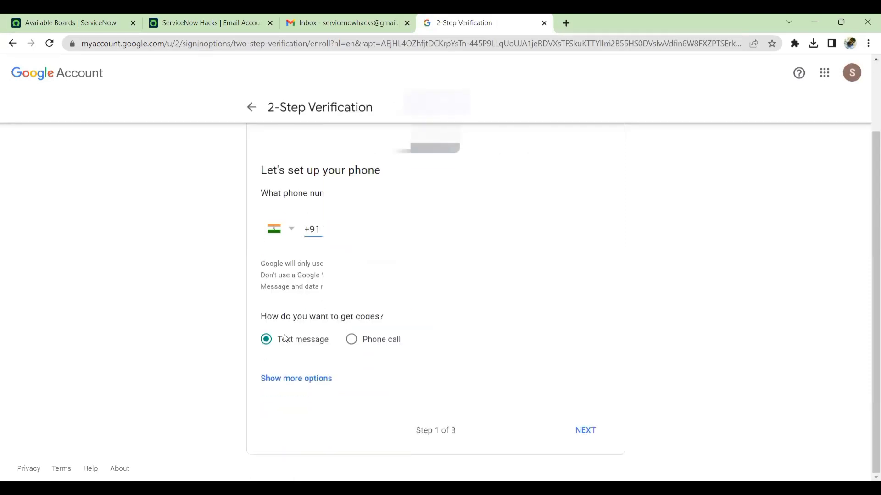
{"action": "mouse_move", "coordinate": [584, 430]}
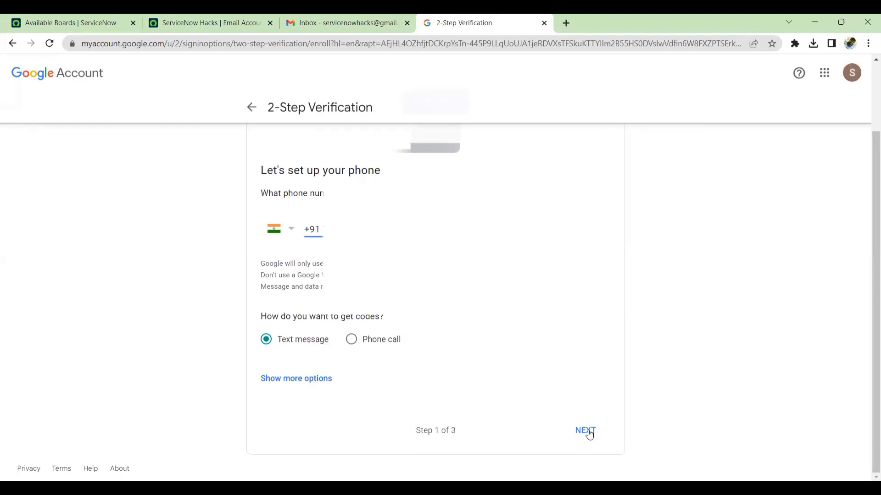
{"action": "left_click", "coordinate": [584, 430]}
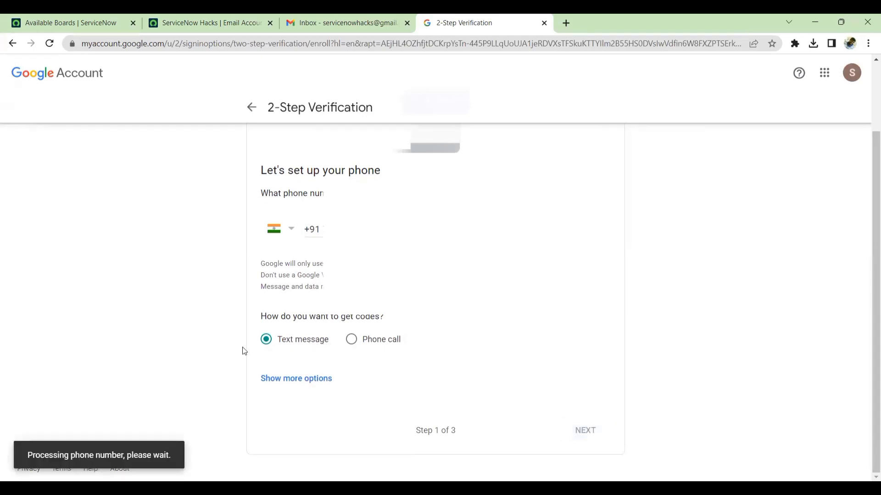
{"action": "left_click", "coordinate": [584, 430]}
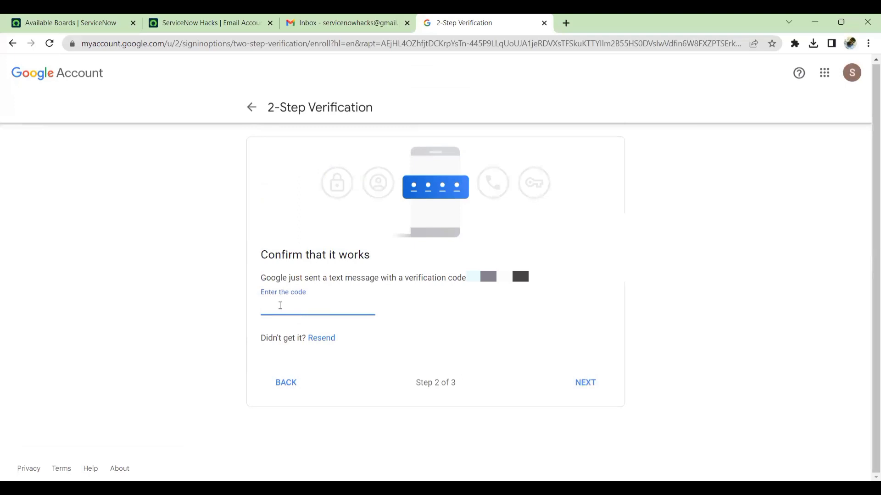
{"action": "left_click", "coordinate": [317, 306]}
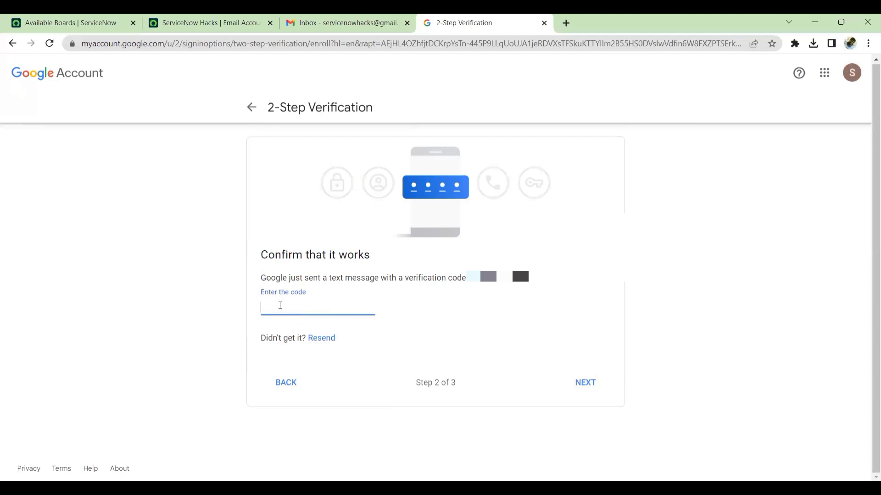
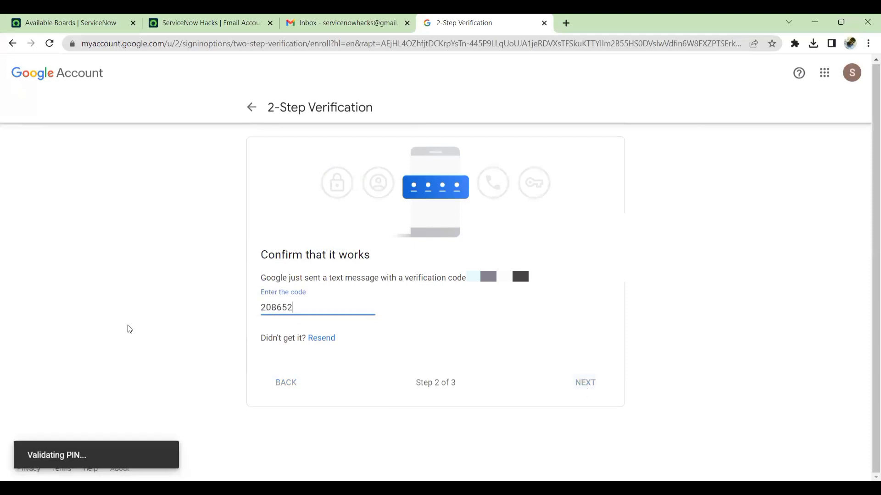
{"action": "left_click", "coordinate": [584, 383]}
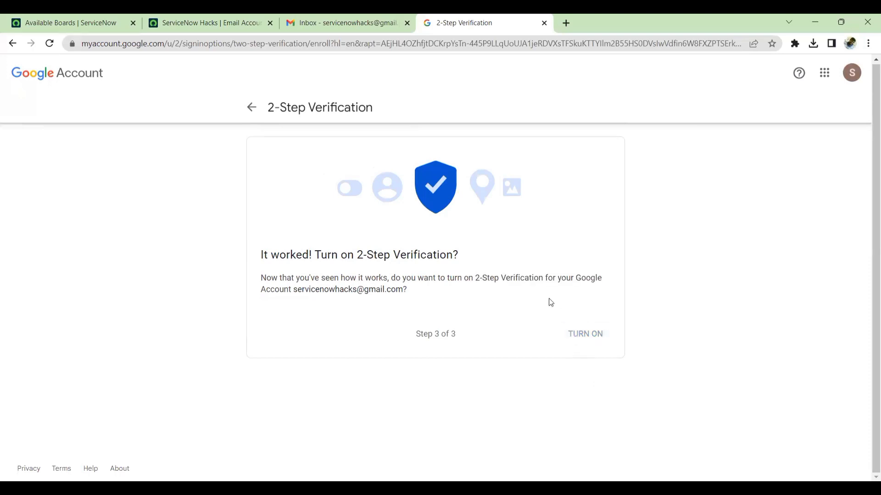
{"action": "left_click", "coordinate": [585, 333]}
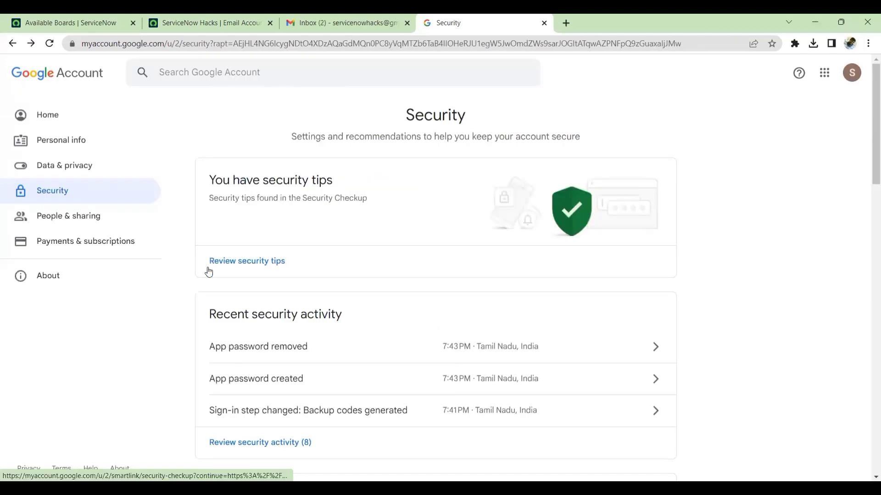
Step: On App passwords, choose a custom name 'ServiceNow PDI' and generate the password
{"action": "scroll", "scroll_direction": "down", "scroll_amount": 3}
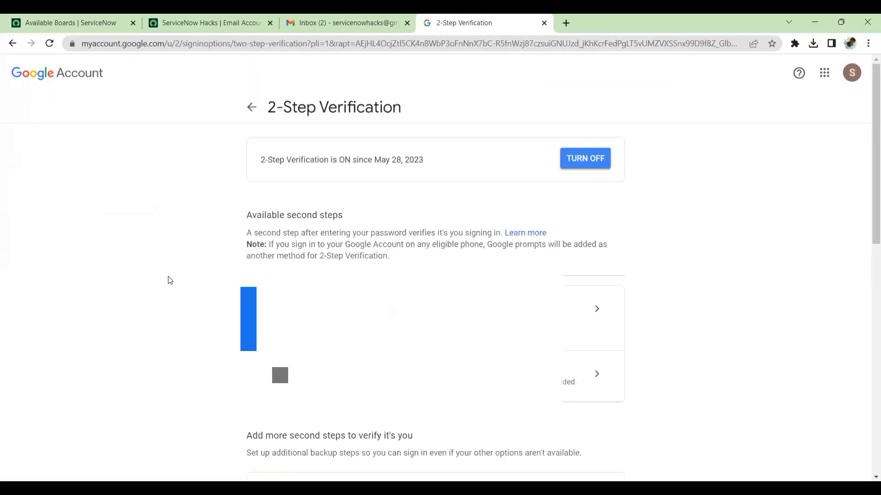
{"action": "scroll", "scroll_direction": "down", "scroll_amount": 3}
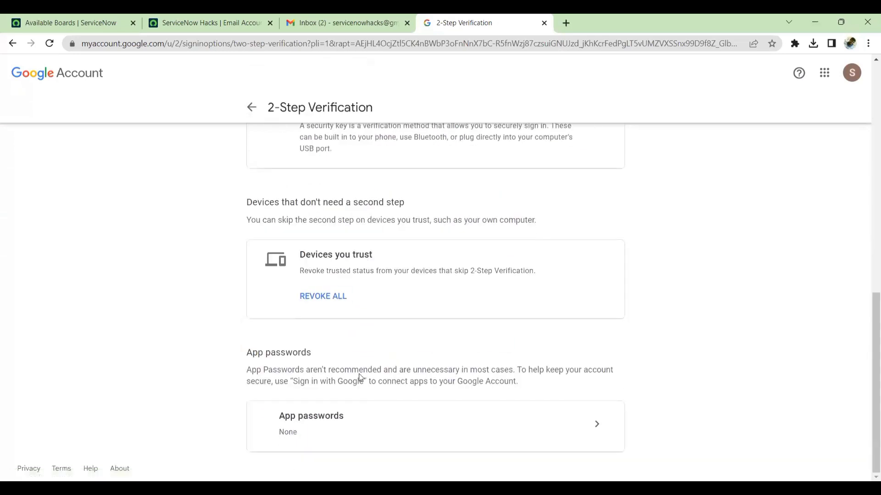
{"action": "mouse_move", "coordinate": [598, 427]}
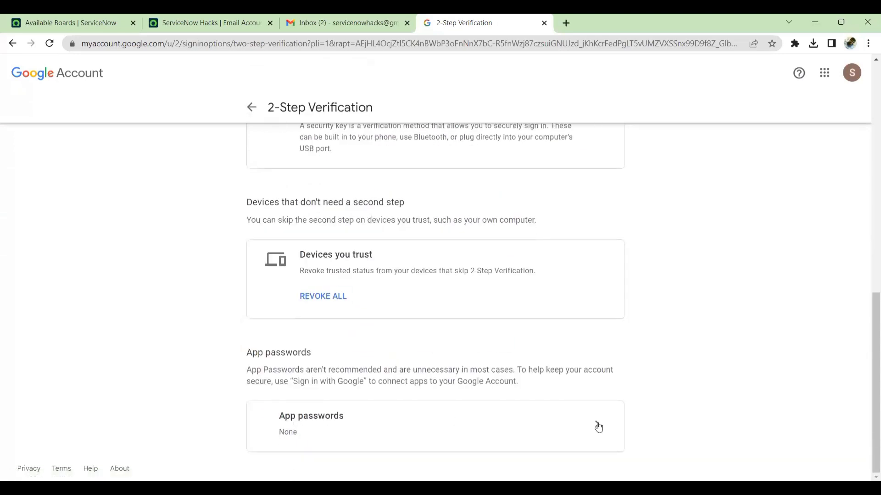
{"action": "left_click", "coordinate": [435, 425]}
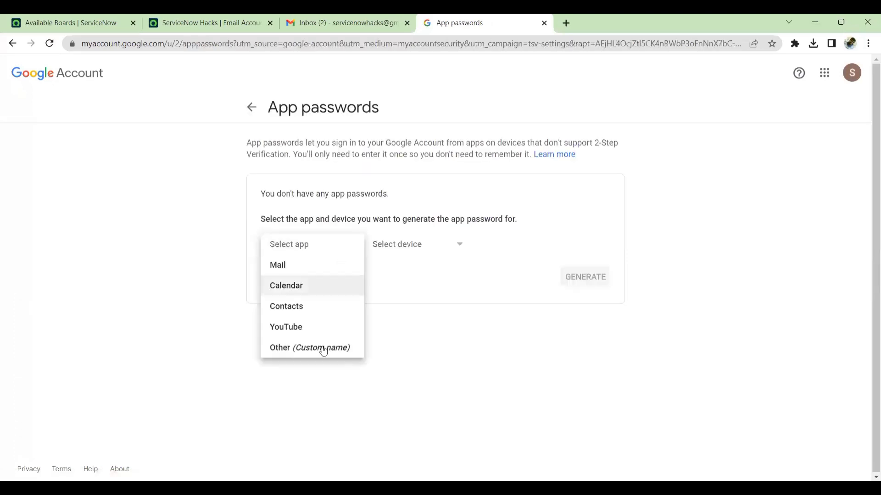
{"action": "mouse_move", "coordinate": [303, 265]}
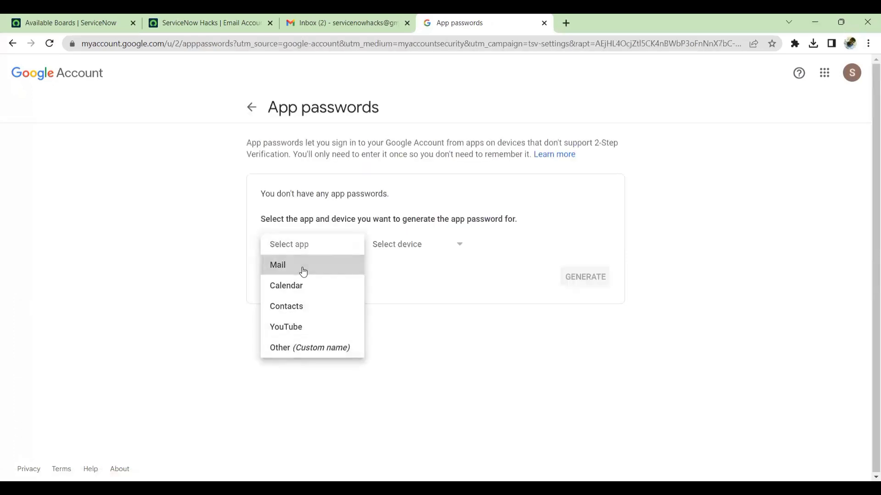
{"action": "left_click", "coordinate": [277, 265]}
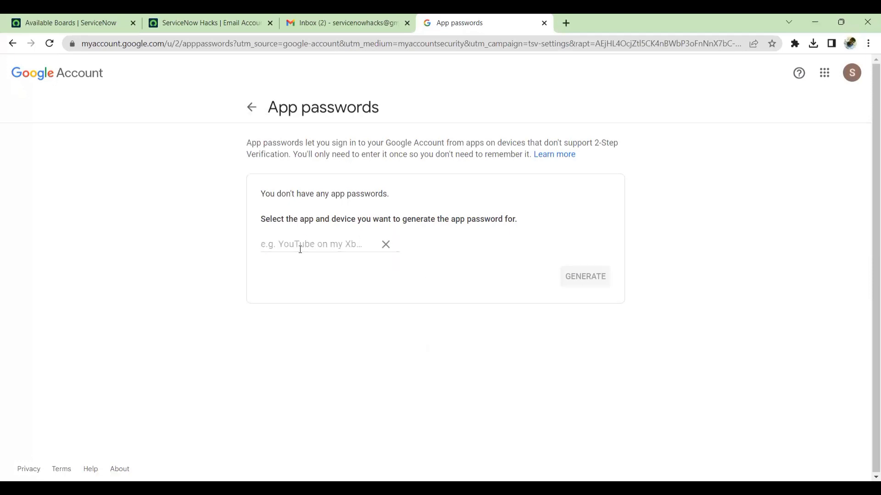
{"action": "type", "text": "Servi"}
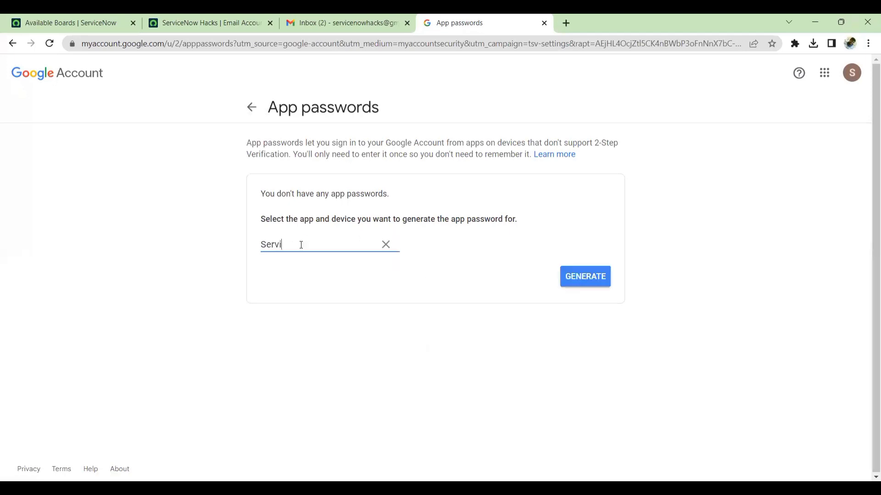
{"action": "type", "text": "ceNow PD"}
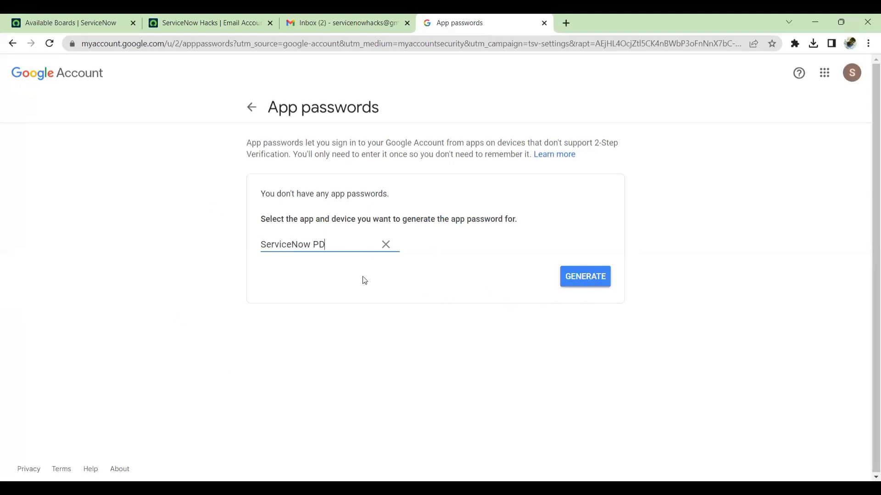
{"action": "left_click", "coordinate": [584, 276]}
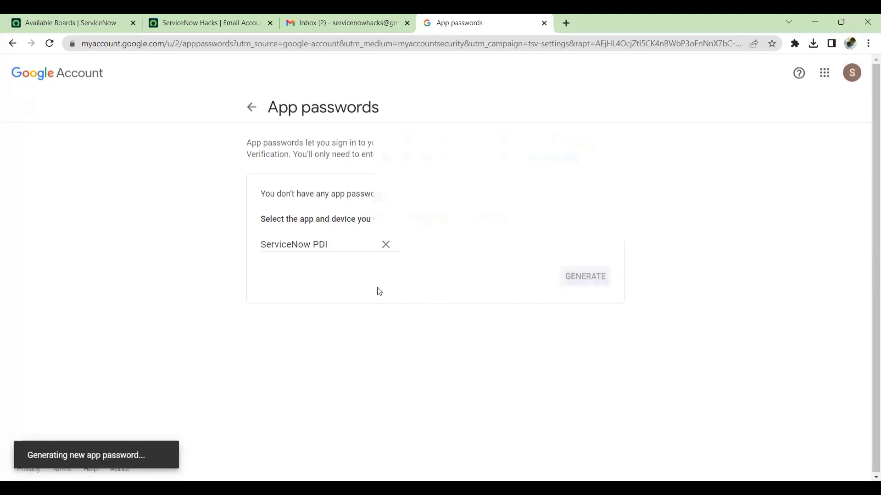
Step: Copy the generated app password into the account and test the connection
{"action": "left_click", "coordinate": [584, 275]}
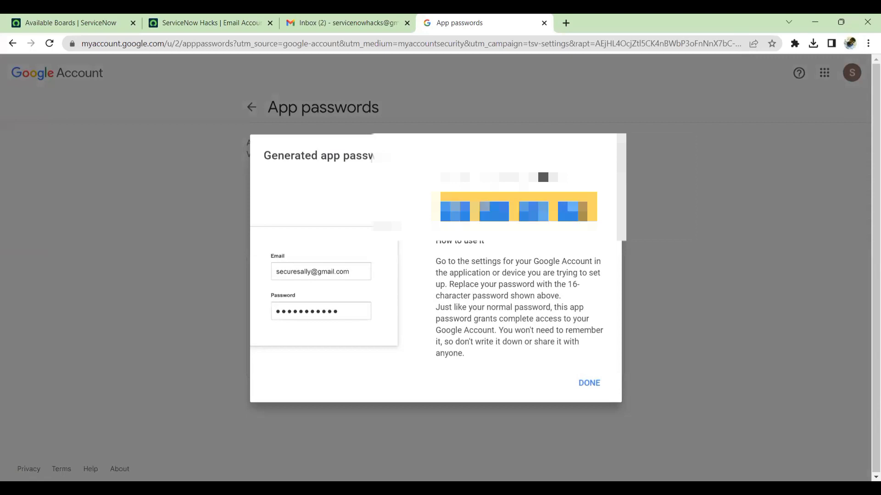
{"action": "right_click", "coordinate": [561, 219]}
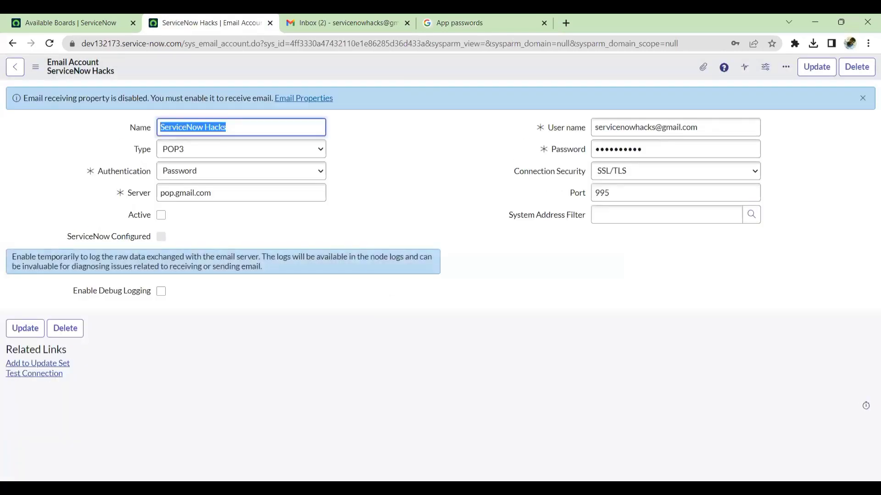
{"action": "mouse_move", "coordinate": [33, 374]}
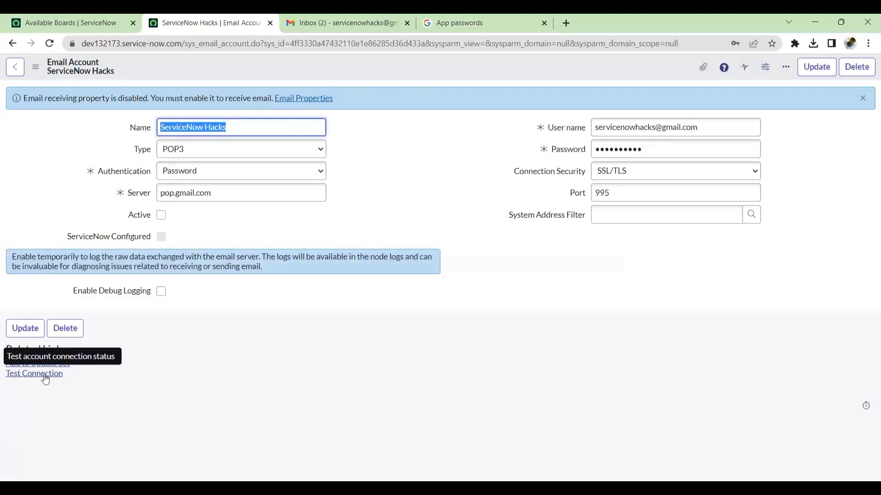
{"action": "left_click", "coordinate": [33, 373]}
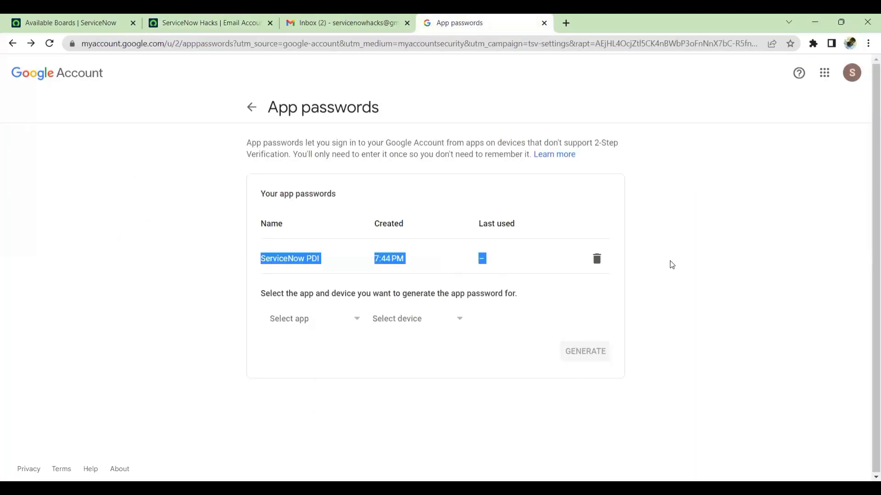
{"action": "mouse_move", "coordinate": [515, 183]}
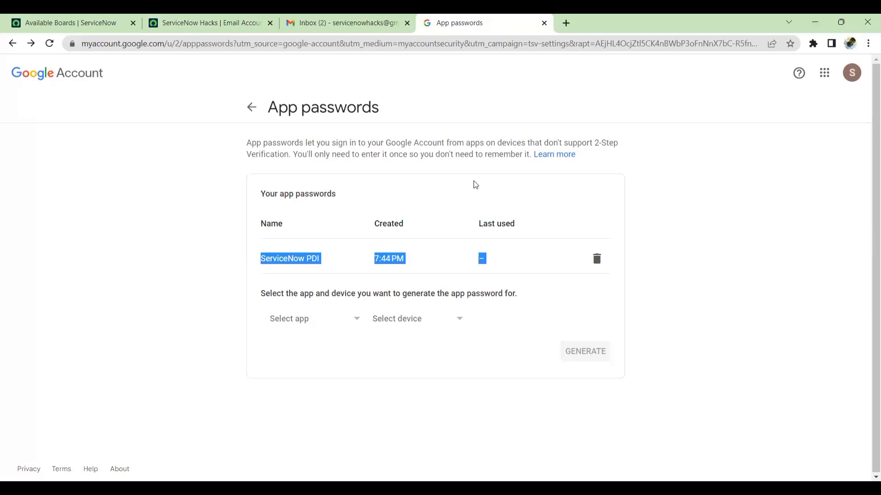
{"action": "mouse_move", "coordinate": [573, 57]}
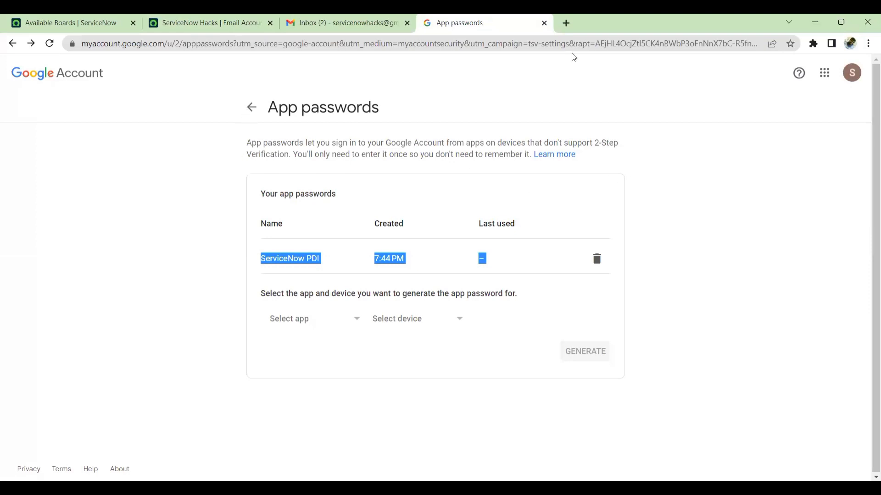
Step: Close the App passwords tab, mark the ServiceNow Hacks account Active and update it
{"action": "left_click", "coordinate": [346, 22]}
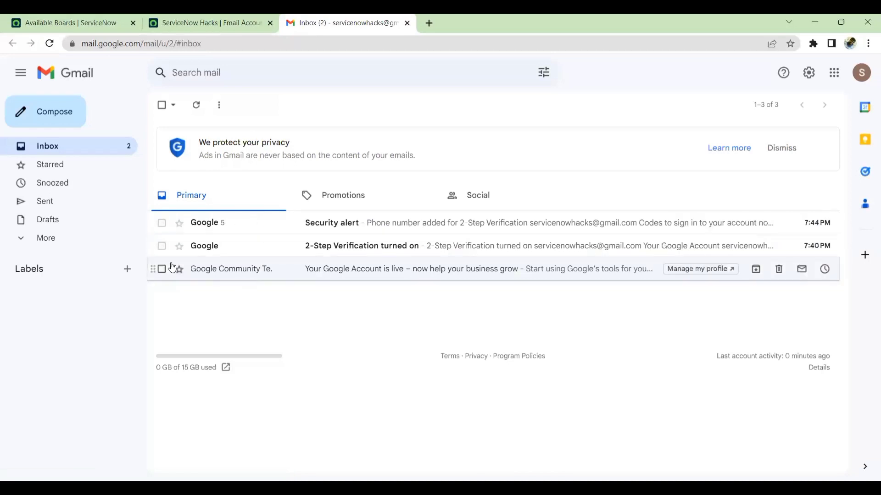
{"action": "left_click", "coordinate": [209, 23]}
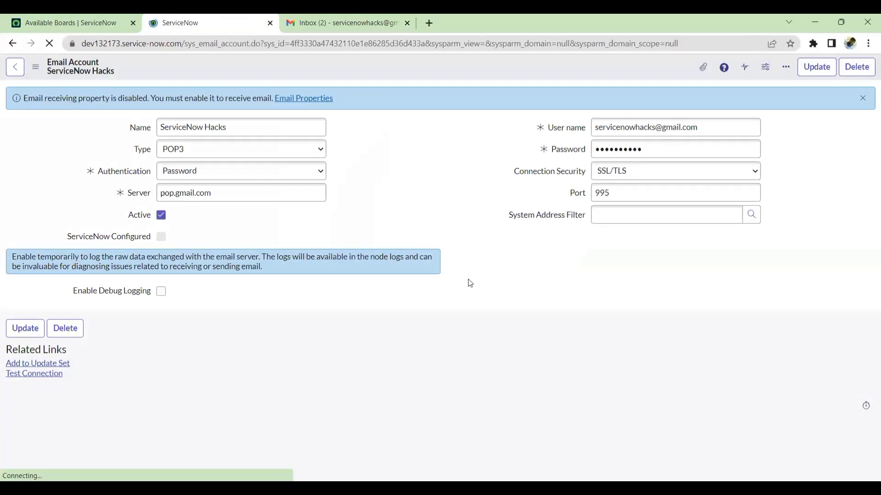
{"action": "left_click", "coordinate": [862, 98]}
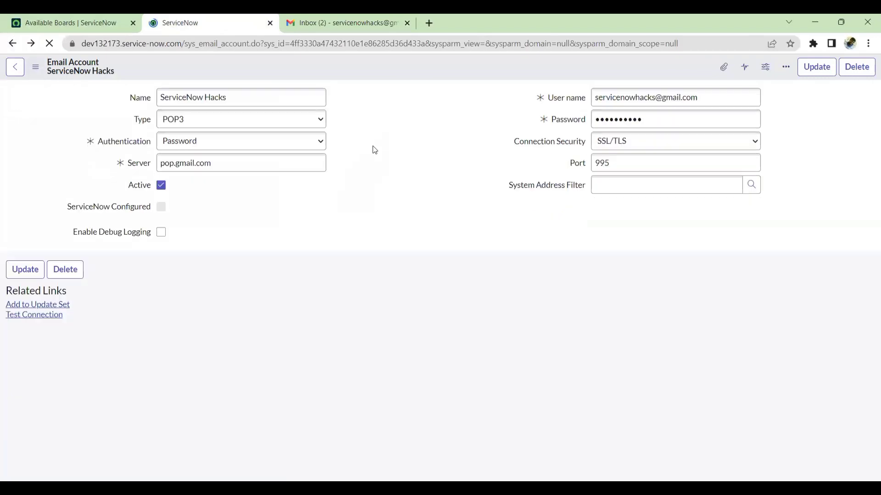
{"action": "left_click", "coordinate": [15, 67]}
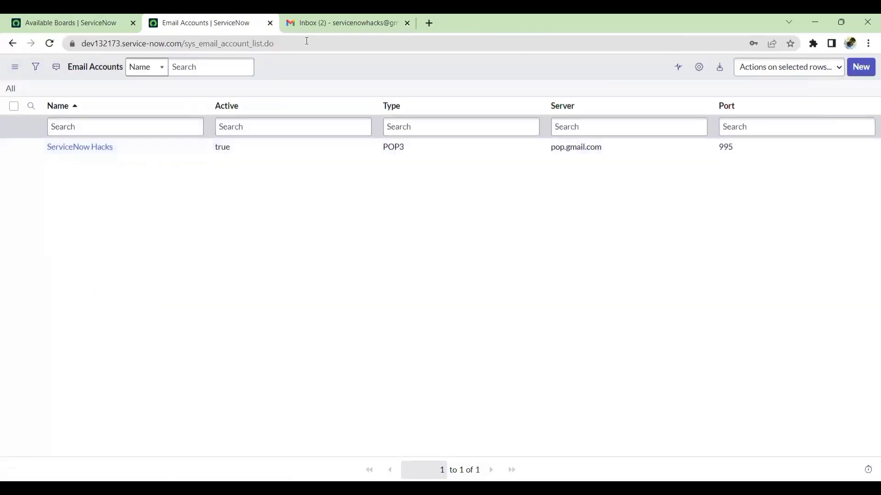
{"action": "left_click", "coordinate": [348, 23]}
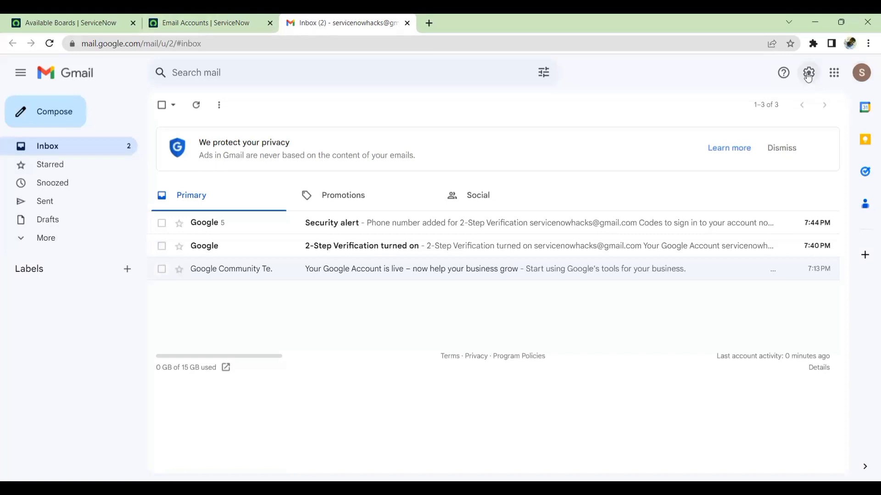
{"action": "mouse_move", "coordinate": [808, 73]}
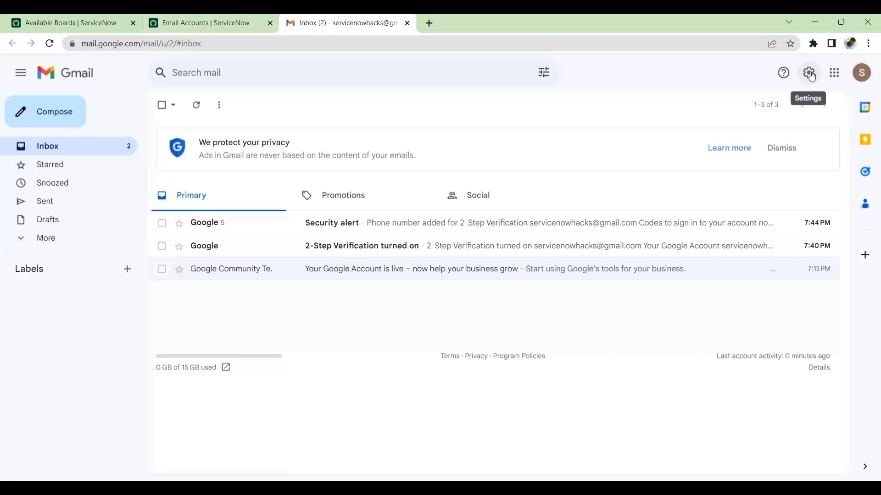
Step: Go from the gear icon through See all settings to Forwarding and POP/IMAP
{"action": "left_click", "coordinate": [808, 72]}
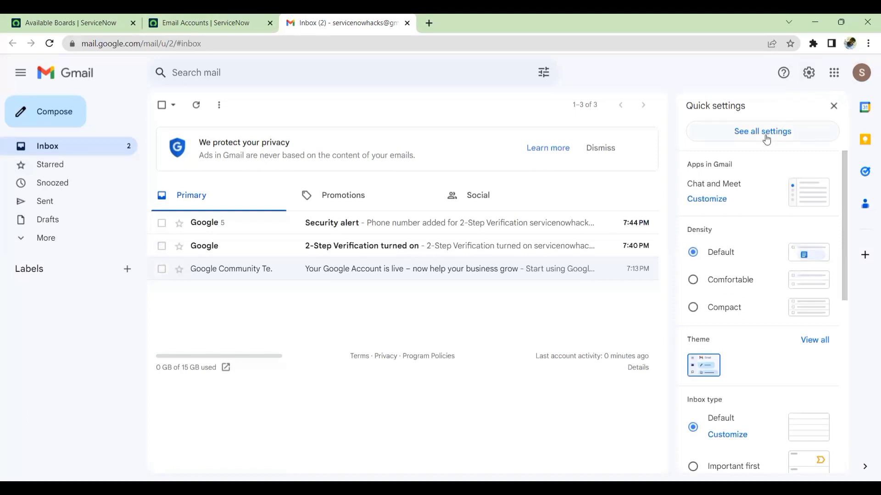
{"action": "left_click", "coordinate": [762, 131]}
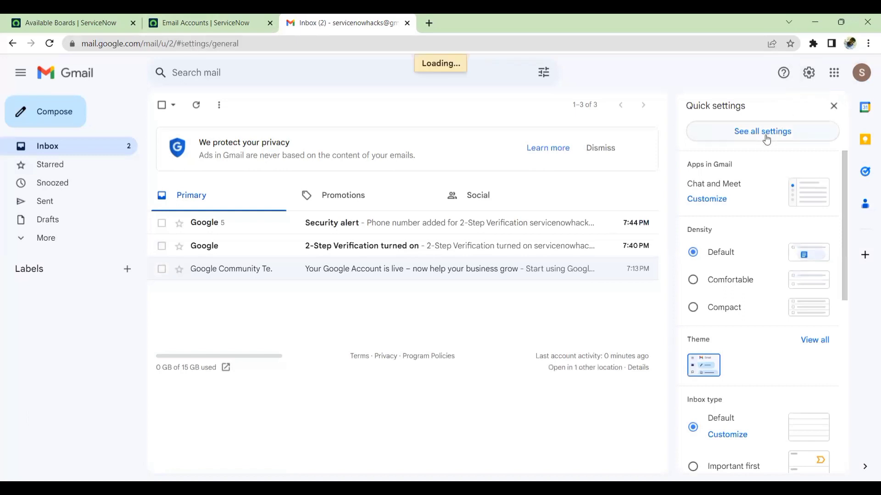
{"action": "left_click", "coordinate": [762, 131]}
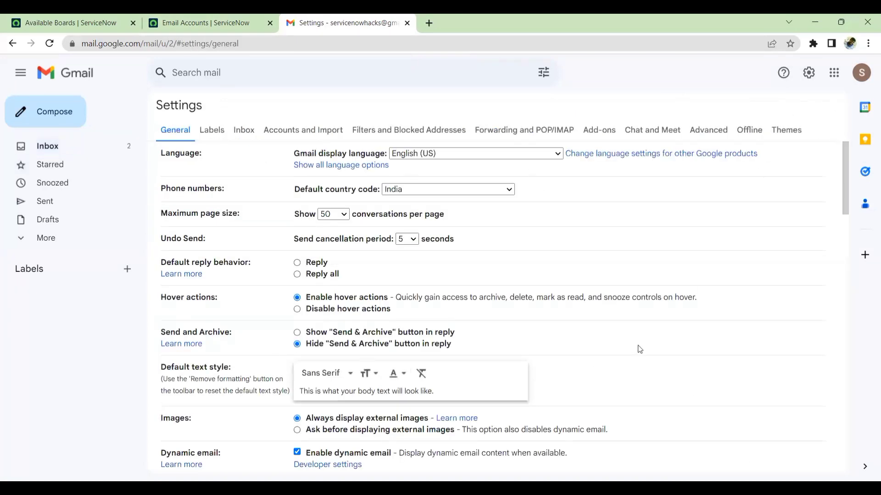
{"action": "mouse_move", "coordinate": [506, 133]}
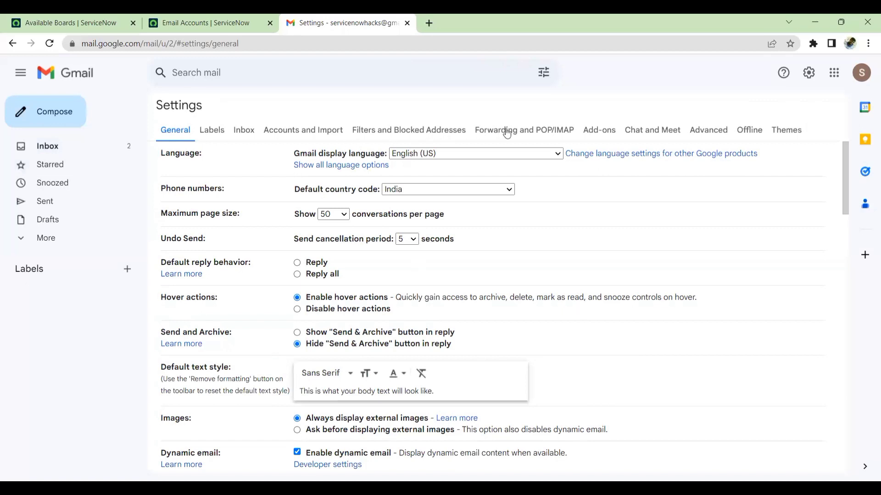
{"action": "left_click", "coordinate": [523, 130]}
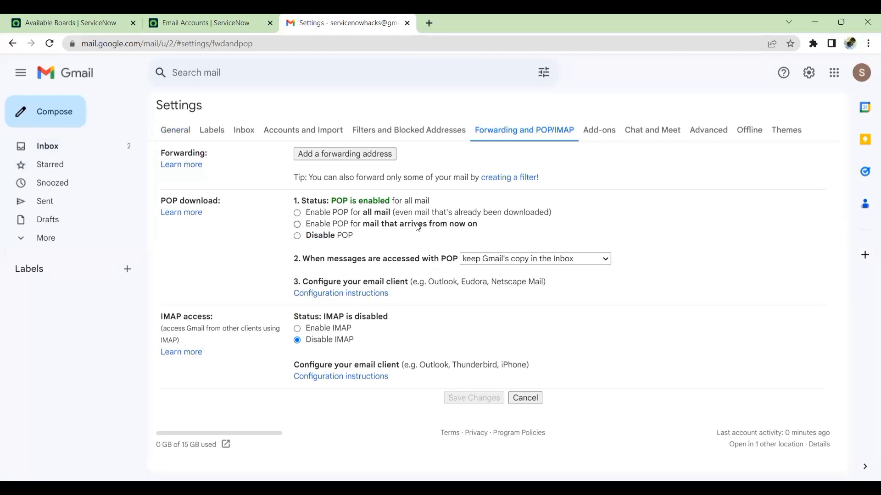
Step: Enable POP for new mail only, keep Gmail's copy in the Inbox, and save
{"action": "left_click", "coordinate": [298, 224]}
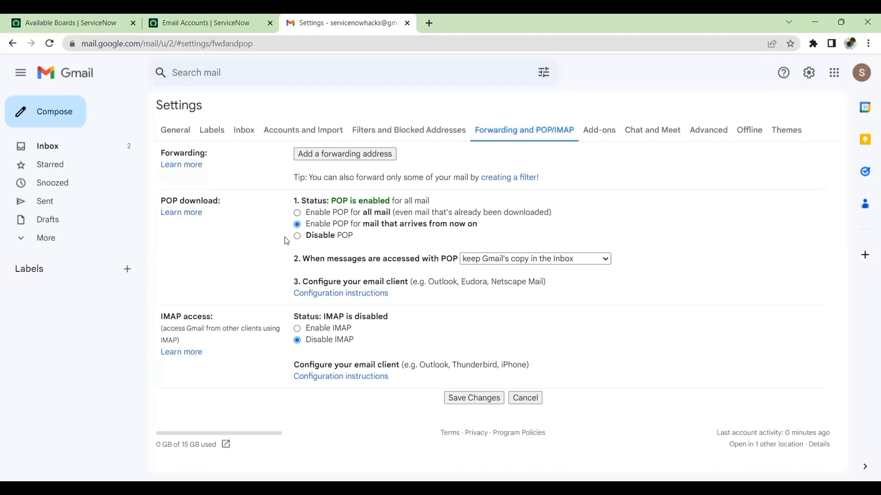
{"action": "mouse_move", "coordinate": [506, 218]}
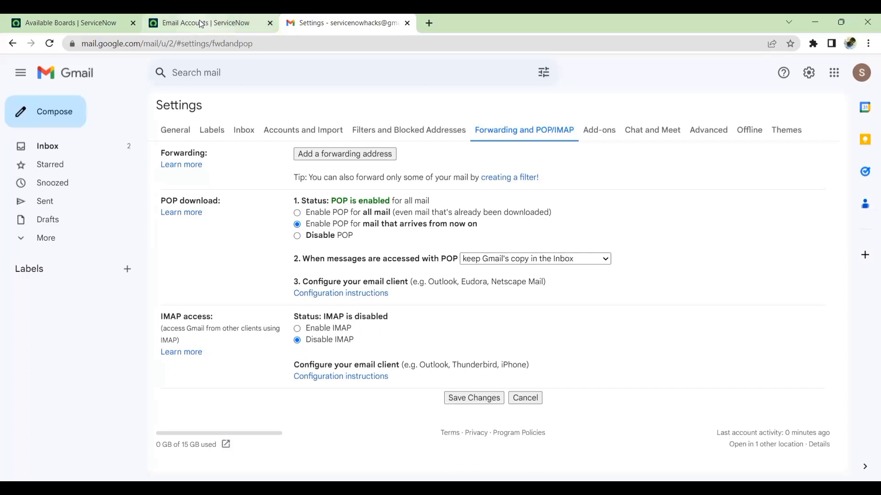
{"action": "left_click", "coordinate": [297, 213]}
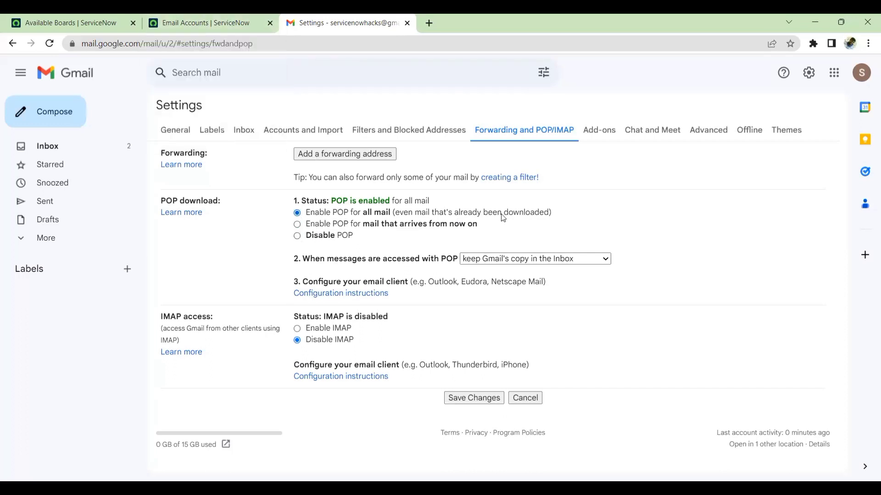
{"action": "mouse_move", "coordinate": [666, 303]}
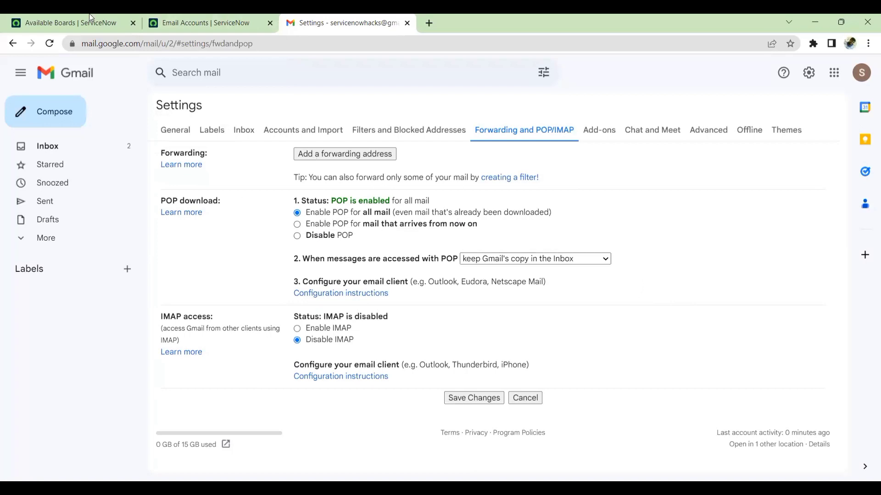
{"action": "mouse_move", "coordinate": [341, 225]}
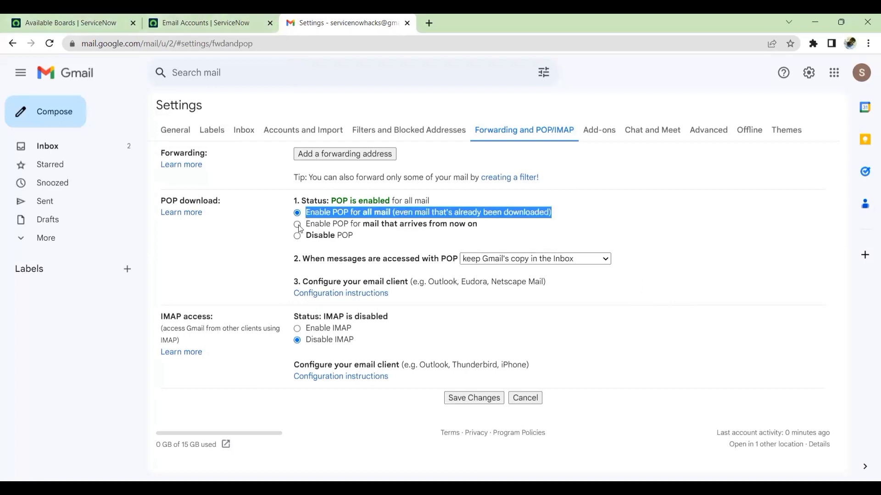
{"action": "left_click", "coordinate": [297, 223]}
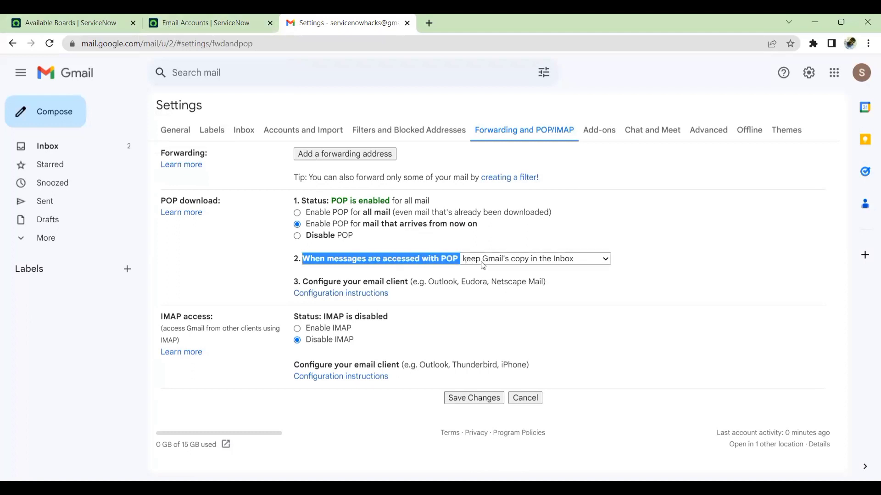
{"action": "left_click", "coordinate": [533, 258]}
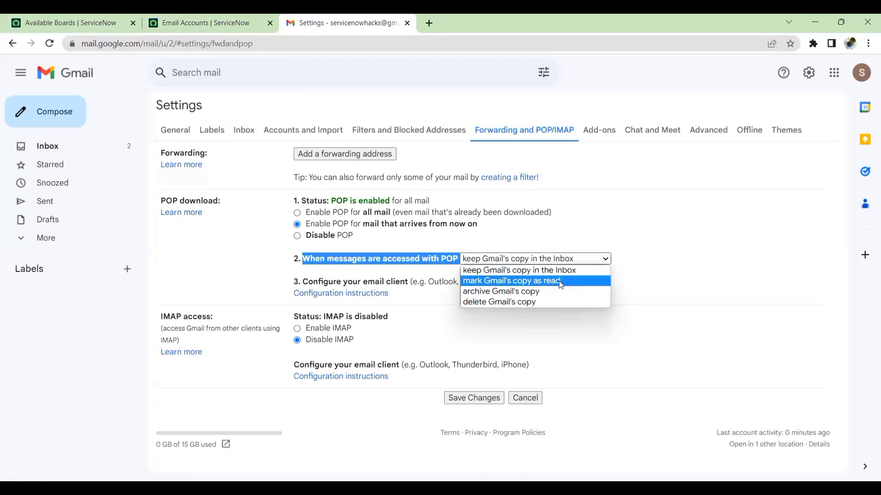
{"action": "mouse_move", "coordinate": [530, 301]}
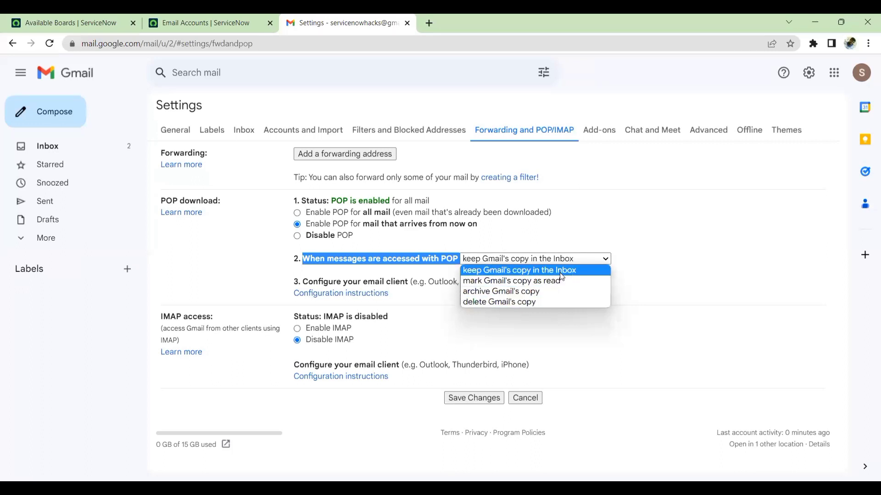
{"action": "mouse_move", "coordinate": [572, 274]}
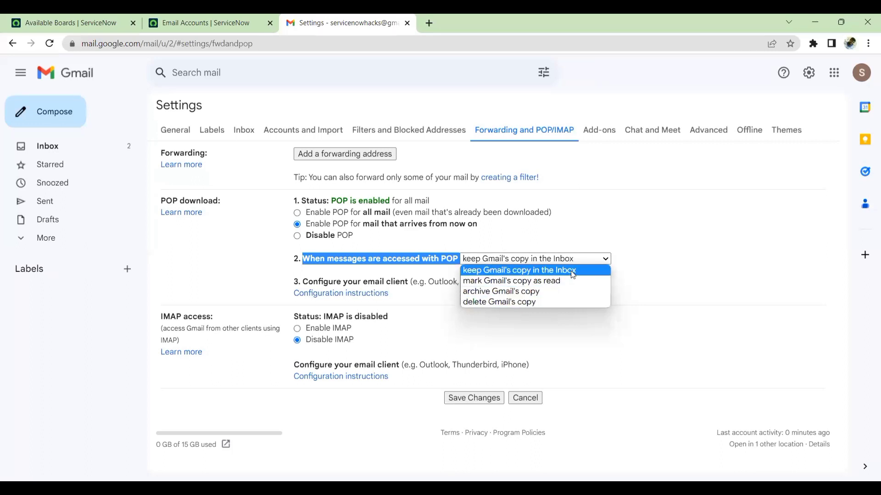
{"action": "left_click", "coordinate": [517, 270]}
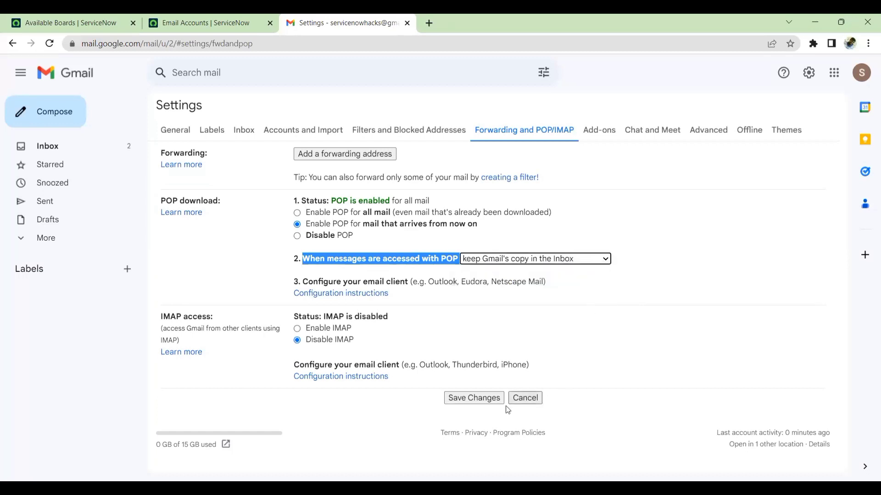
{"action": "left_click", "coordinate": [474, 398]}
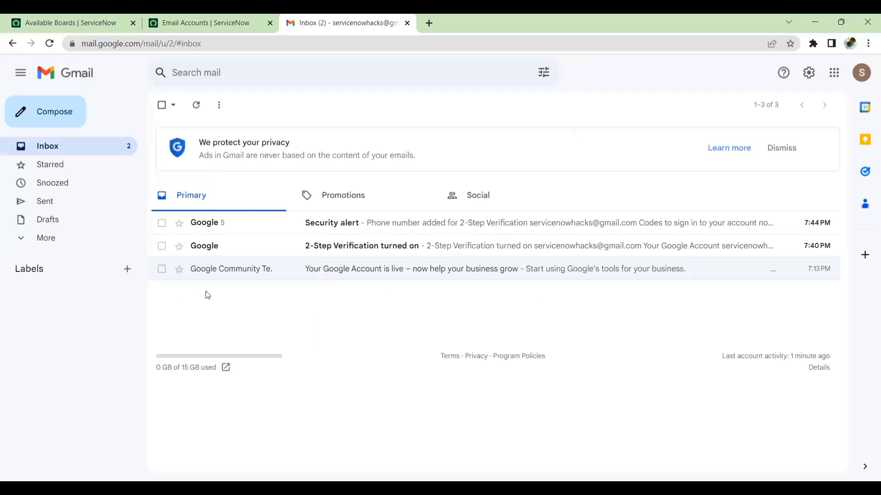
{"action": "mouse_move", "coordinate": [637, 109]}
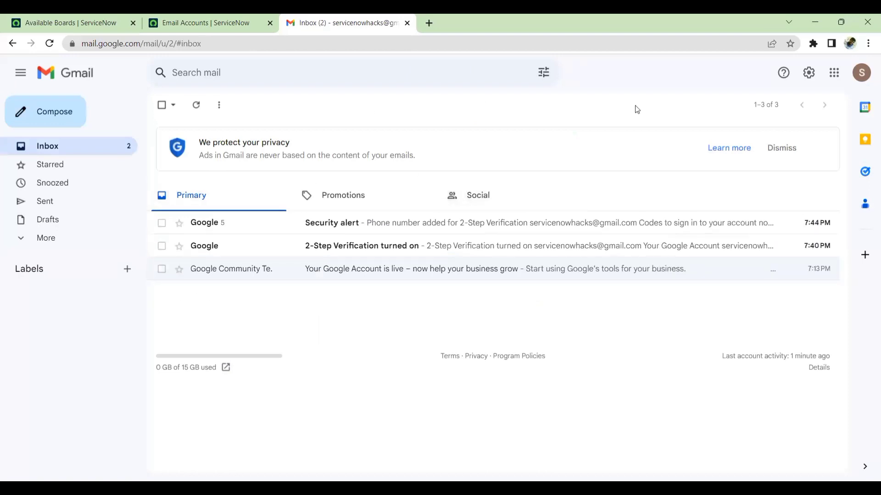
Step: Open Email Properties, tick Email receiving enabled and save the properties
{"action": "left_click", "coordinate": [205, 23]}
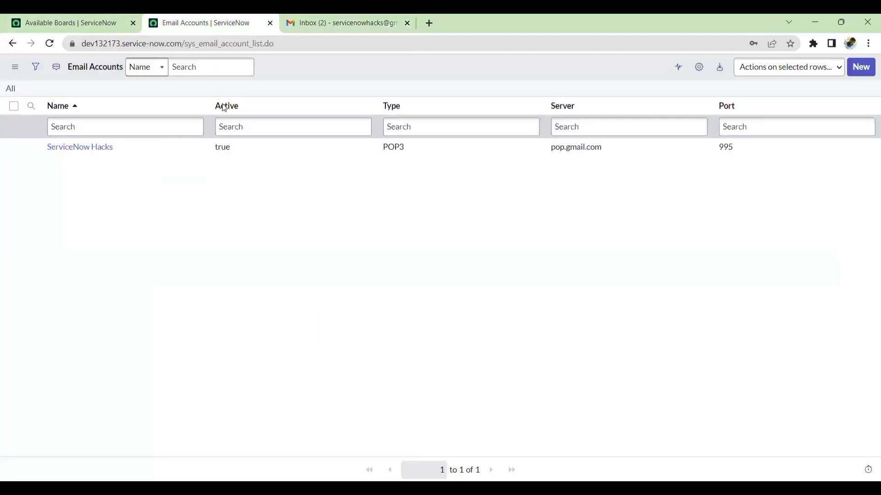
{"action": "left_click", "coordinate": [68, 23]}
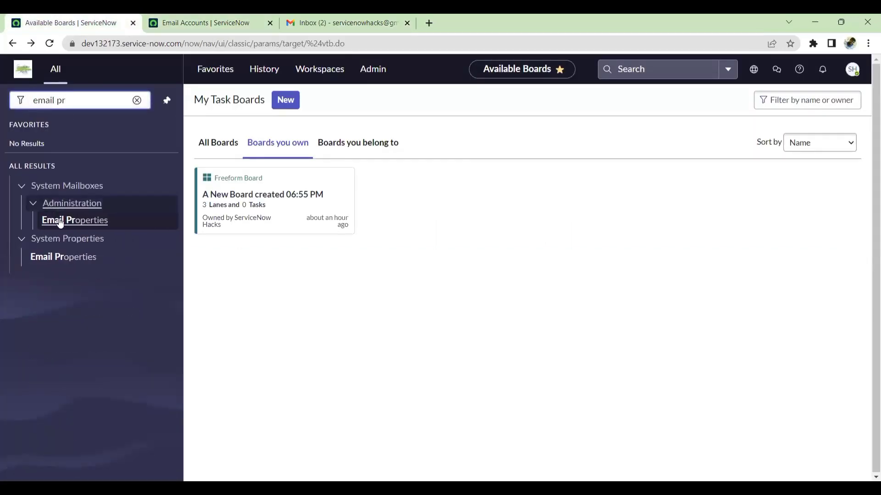
{"action": "left_click", "coordinate": [75, 219]}
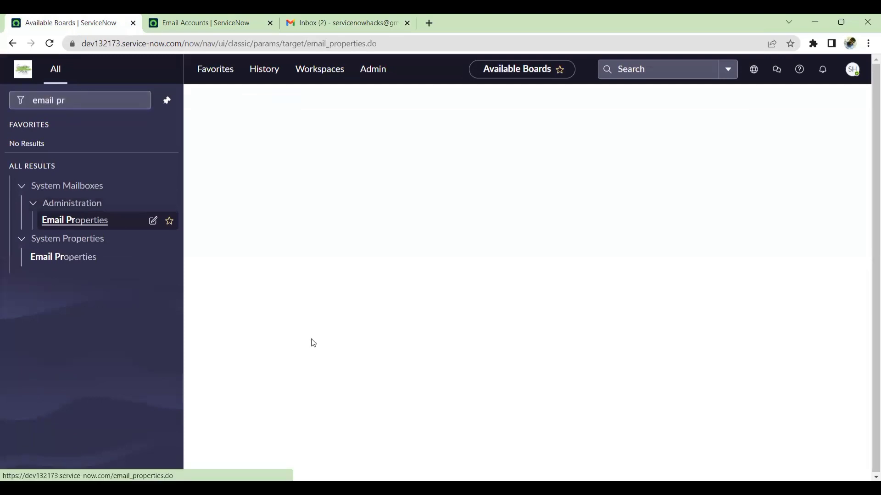
{"action": "left_click", "coordinate": [75, 220]}
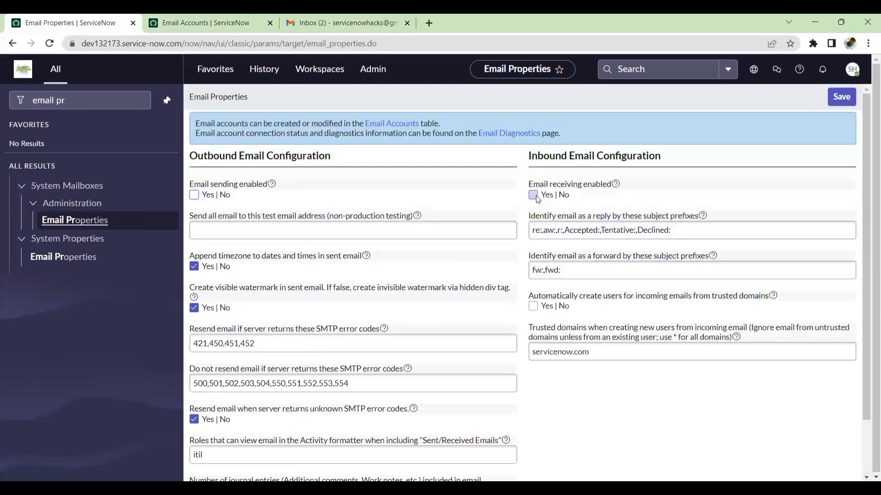
{"action": "left_click", "coordinate": [533, 194]}
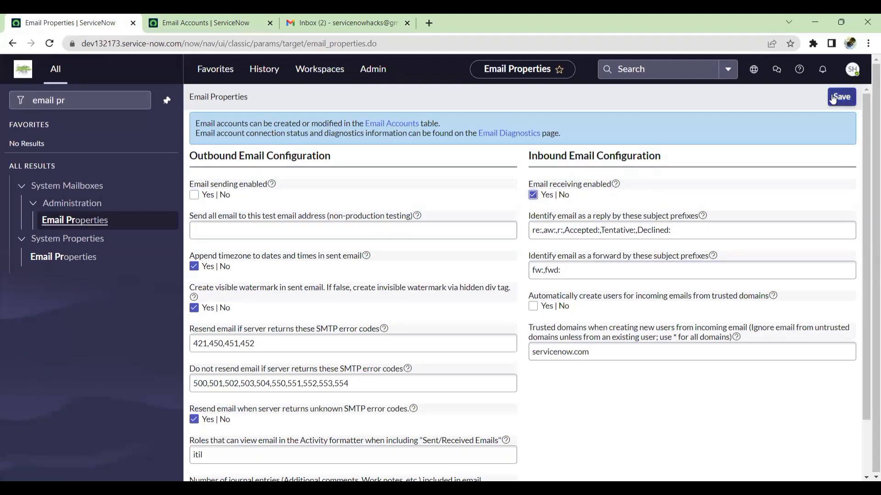
{"action": "left_click", "coordinate": [841, 97]}
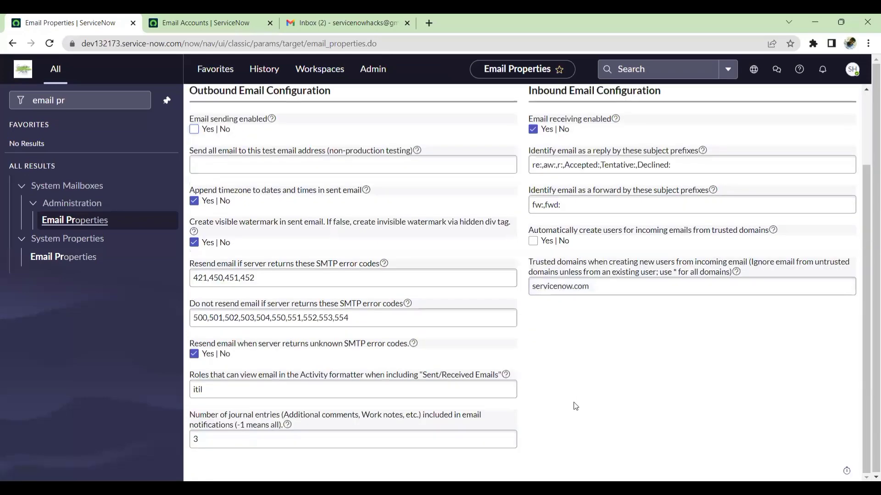
{"action": "left_click", "coordinate": [840, 123]}
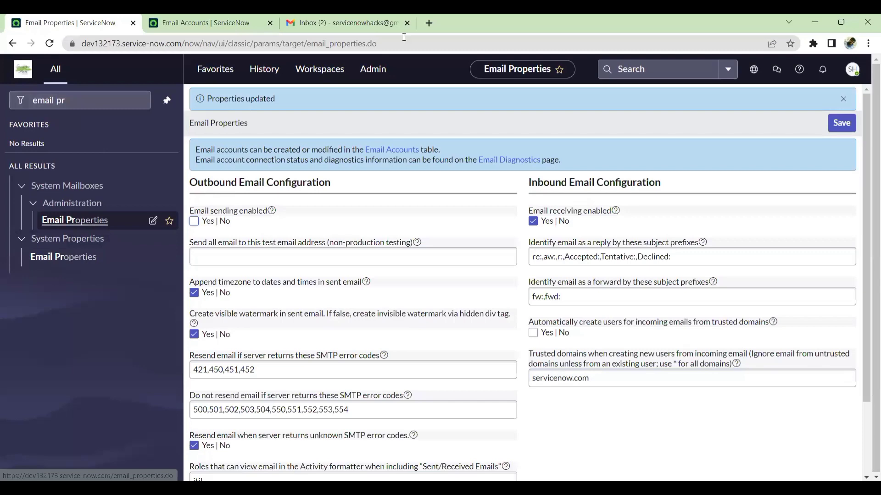
{"action": "left_click", "coordinate": [428, 22]}
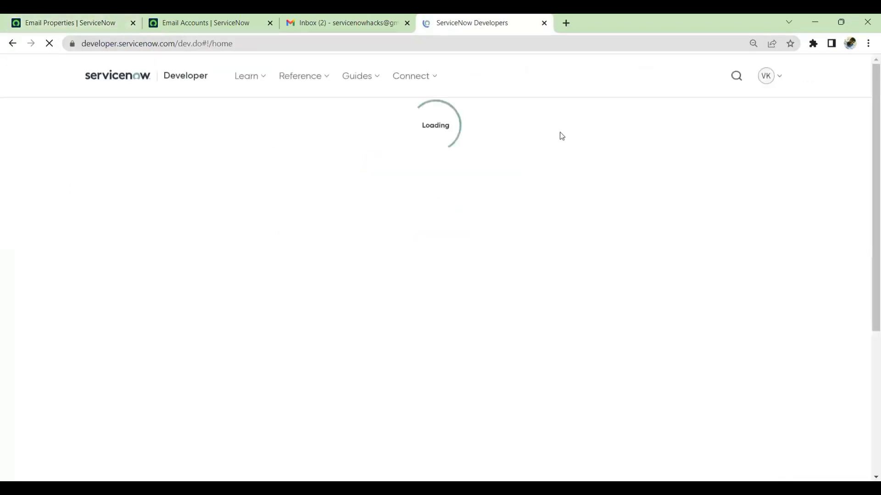
{"action": "left_click", "coordinate": [67, 23]}
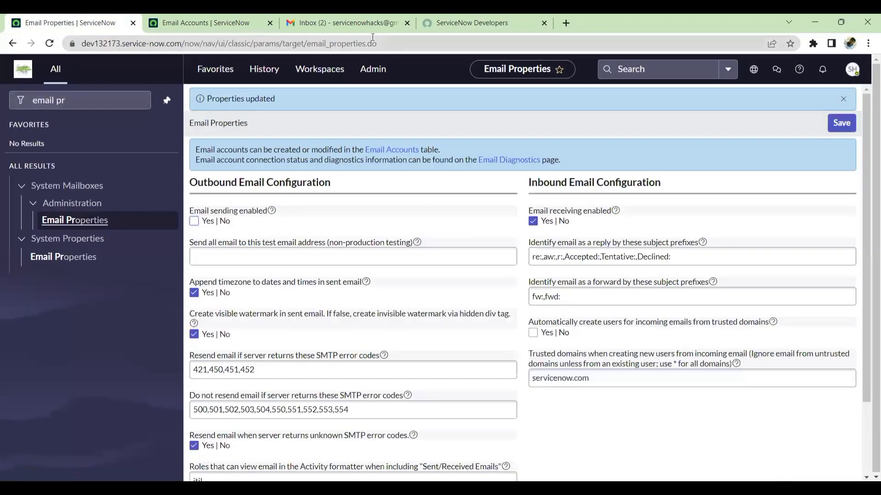
{"action": "left_click", "coordinate": [471, 22]}
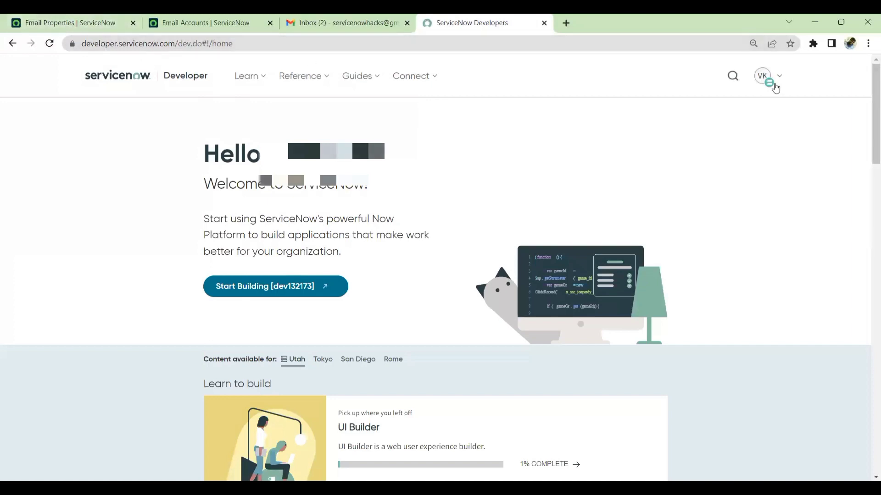
{"action": "left_click", "coordinate": [761, 75]}
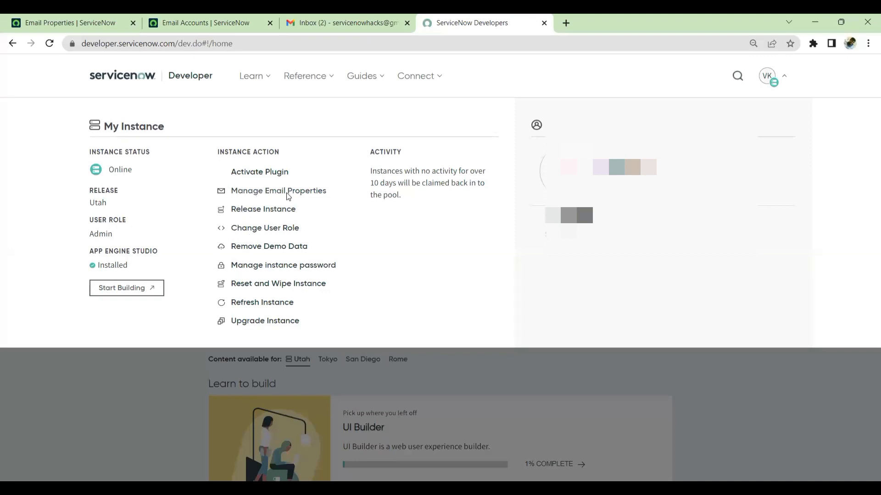
{"action": "left_click", "coordinate": [277, 190]}
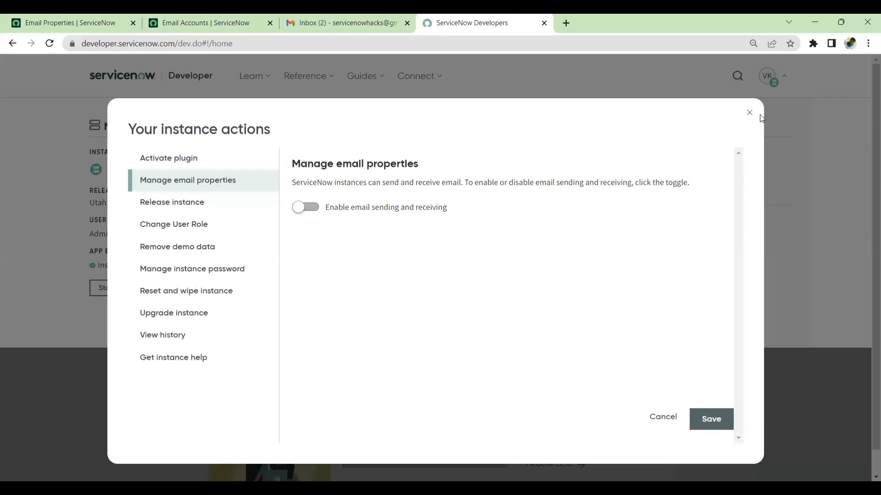
{"action": "left_click", "coordinate": [749, 112]}
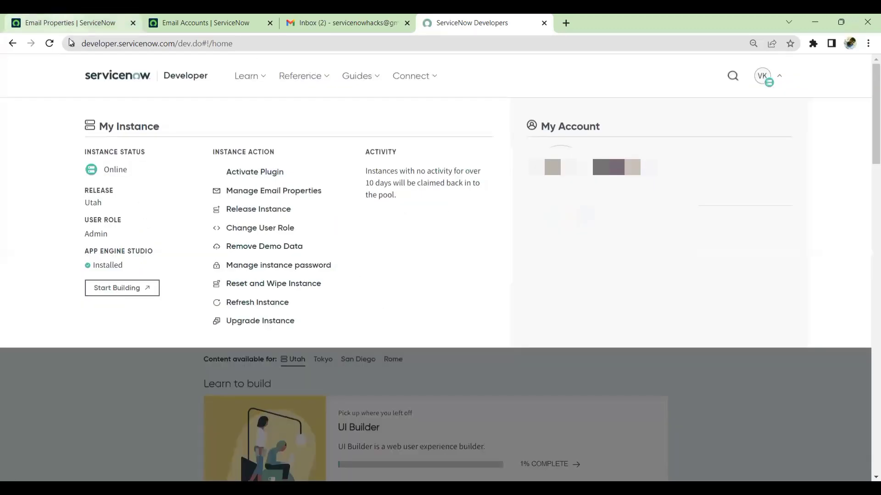
{"action": "left_click", "coordinate": [67, 23]}
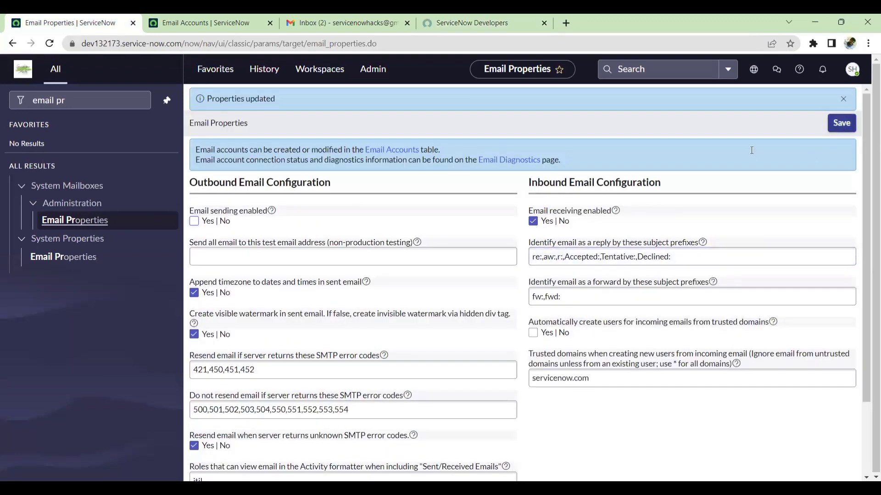
{"action": "mouse_move", "coordinate": [508, 159]}
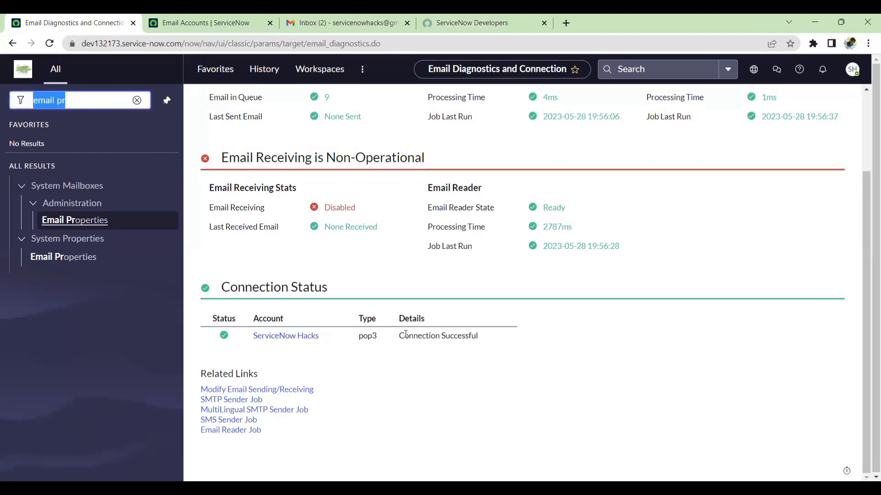
Step: Check the Gmail inbox for messages and review the email accounts list
{"action": "double_click", "coordinate": [421, 335]}
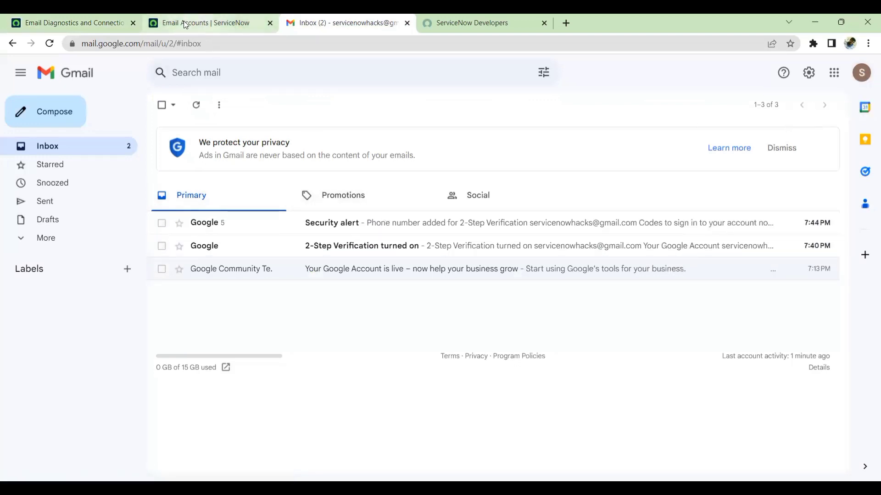
{"action": "left_click", "coordinate": [206, 23]}
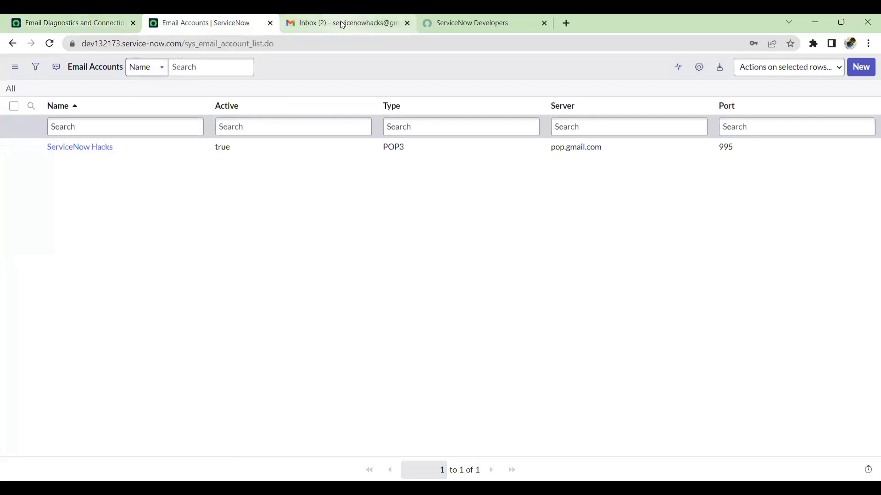
{"action": "left_click", "coordinate": [349, 23]}
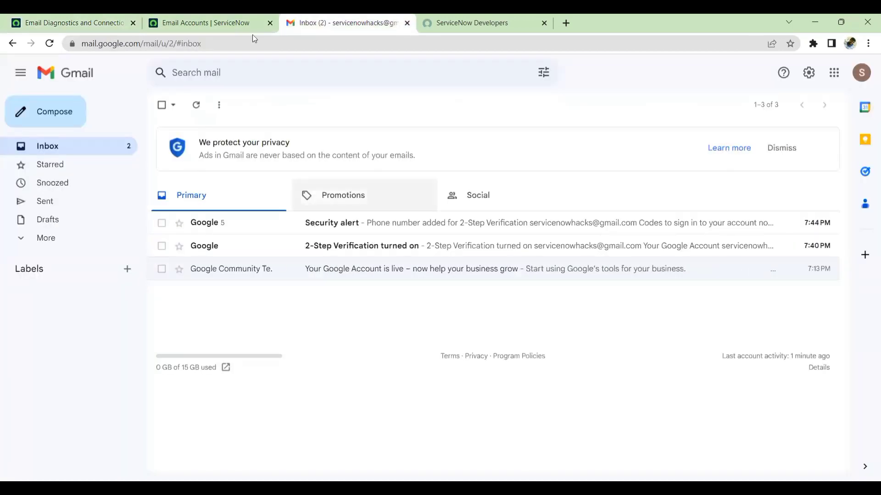
{"action": "left_click", "coordinate": [205, 23]}
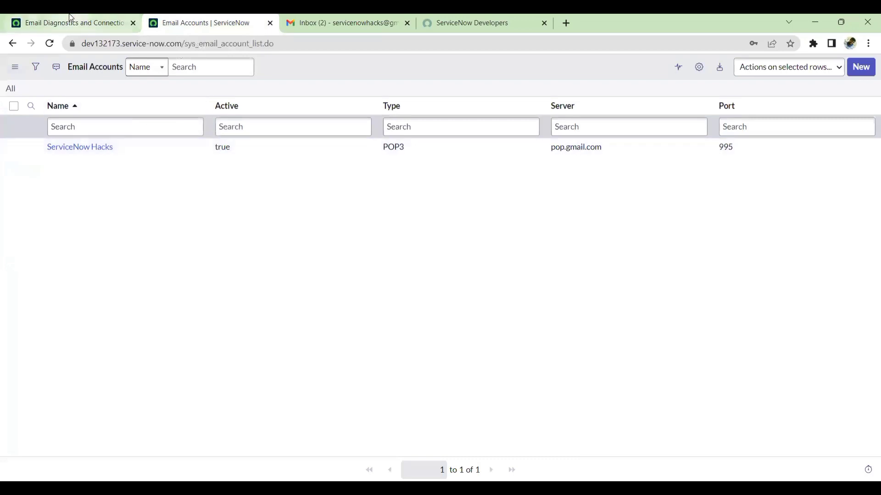
Step: From Email Diagnostics, replace the navigator search with sys_email to list all emails
{"action": "left_click", "coordinate": [68, 22]}
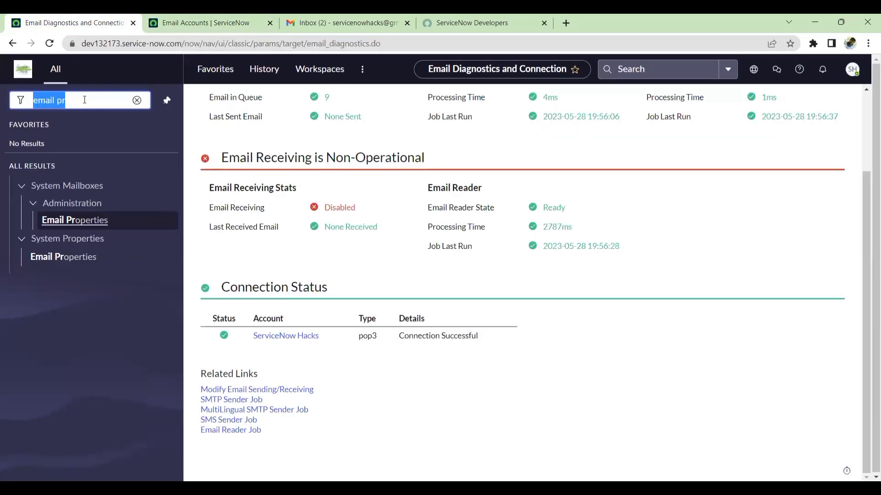
{"action": "left_click", "coordinate": [137, 100]}
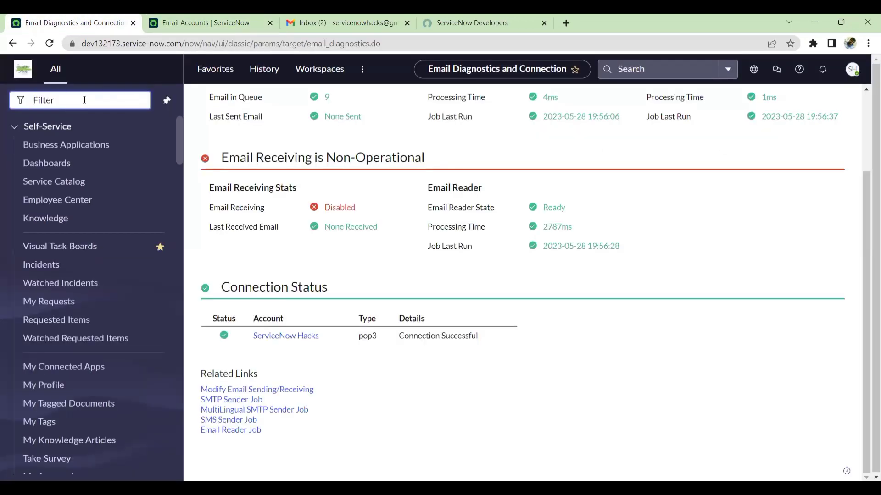
{"action": "type", "text": "sys_email_list.do?sysparm_clear_stack=true"}
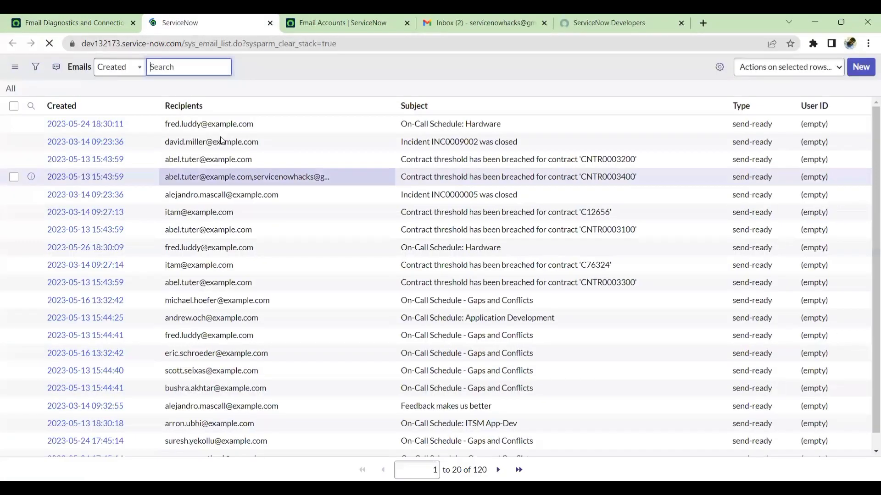
Step: Filter Emails to Created on Today (none yet), check Gmail, and return to diagnostics
{"action": "left_click", "coordinate": [35, 67]}
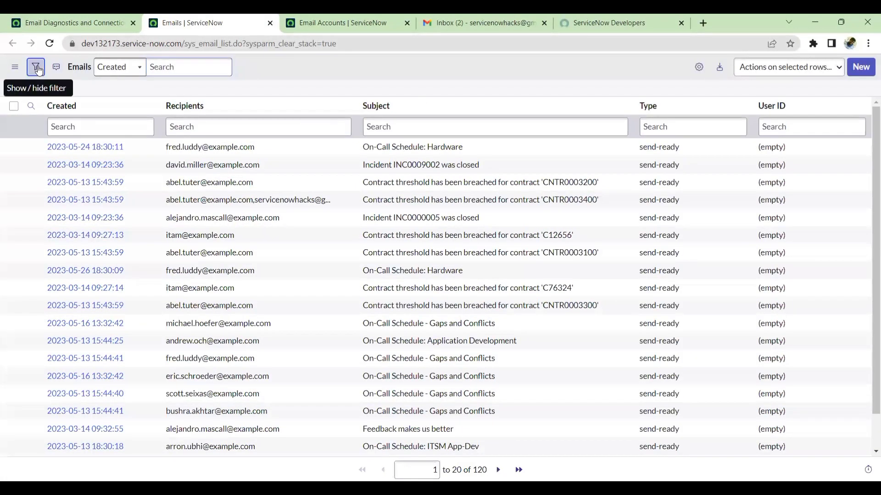
{"action": "left_click", "coordinate": [35, 67]}
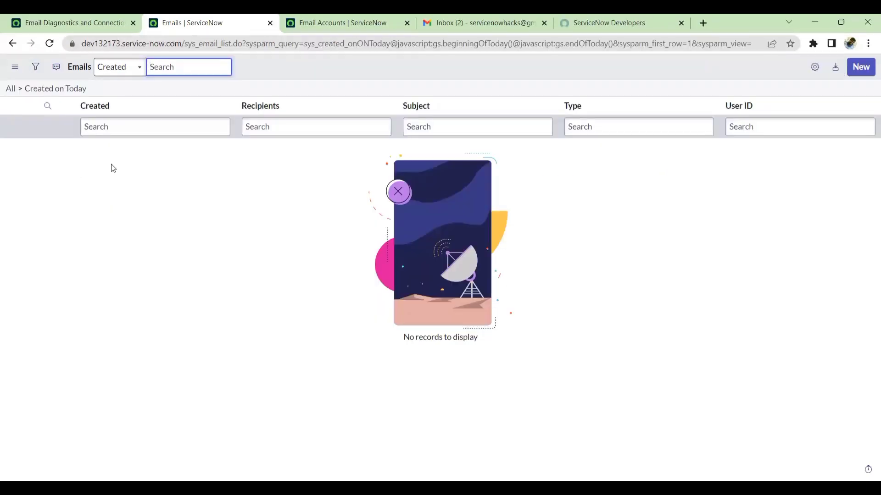
{"action": "left_click", "coordinate": [483, 22]}
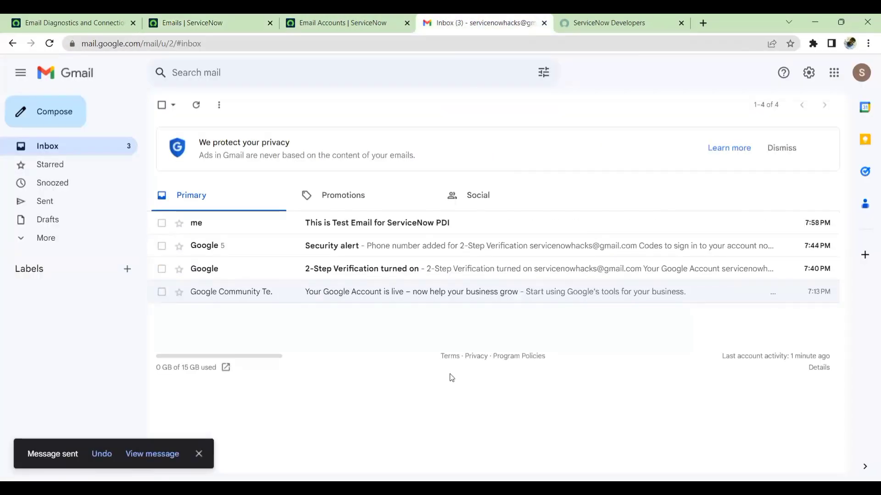
{"action": "mouse_move", "coordinate": [268, 230]}
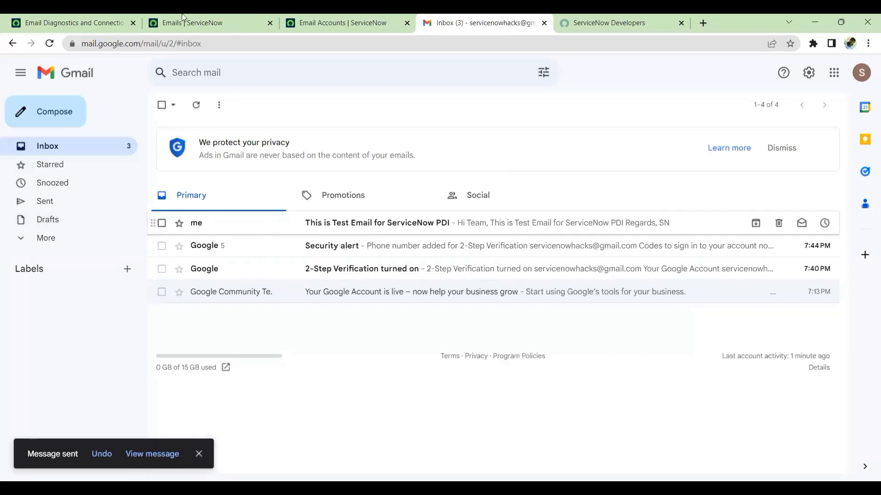
{"action": "left_click", "coordinate": [73, 23]}
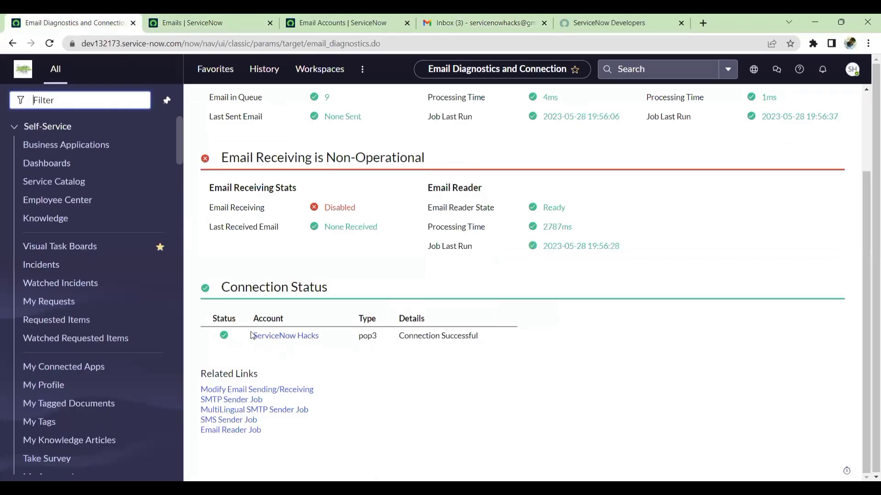
{"action": "mouse_move", "coordinate": [318, 336]}
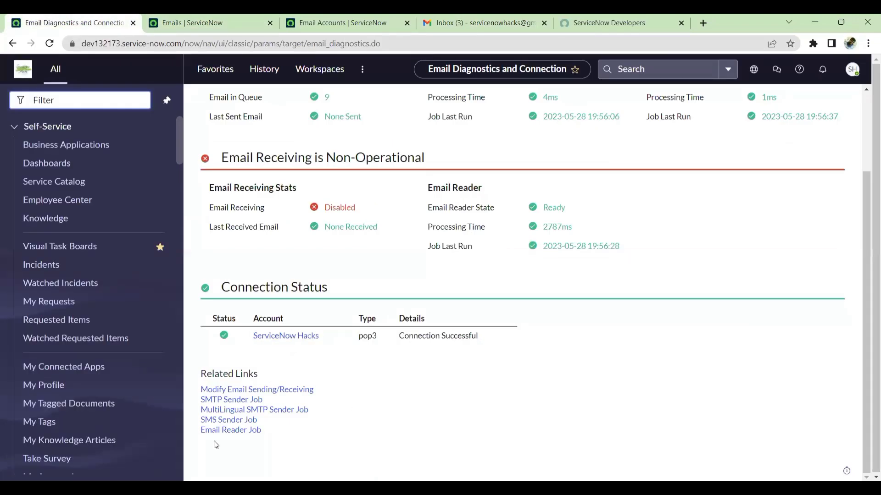
Step: View the Email Reader job's next run time, then return to today's Emails list
{"action": "left_click", "coordinate": [230, 430]}
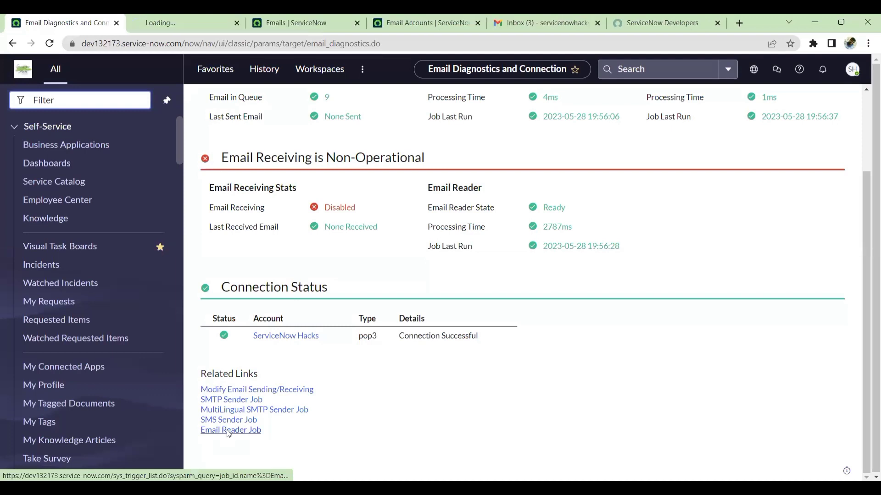
{"action": "left_click", "coordinate": [230, 430]}
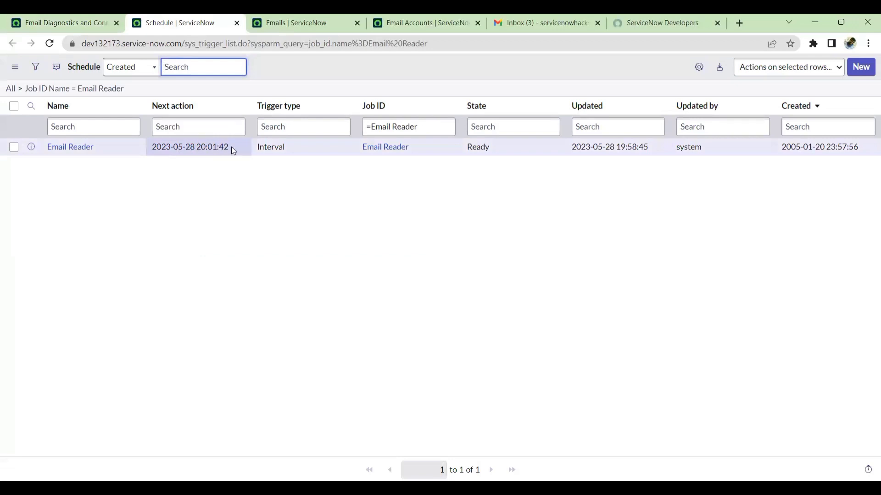
{"action": "mouse_move", "coordinate": [195, 147]}
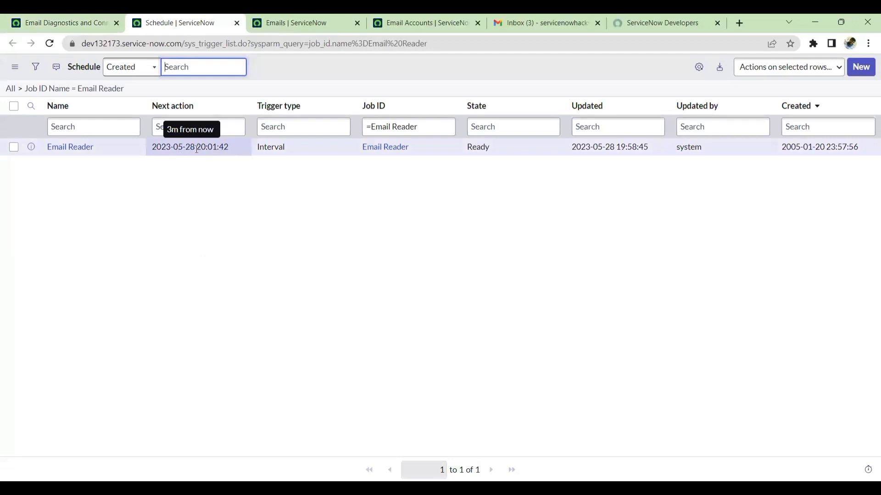
{"action": "mouse_move", "coordinate": [197, 208]}
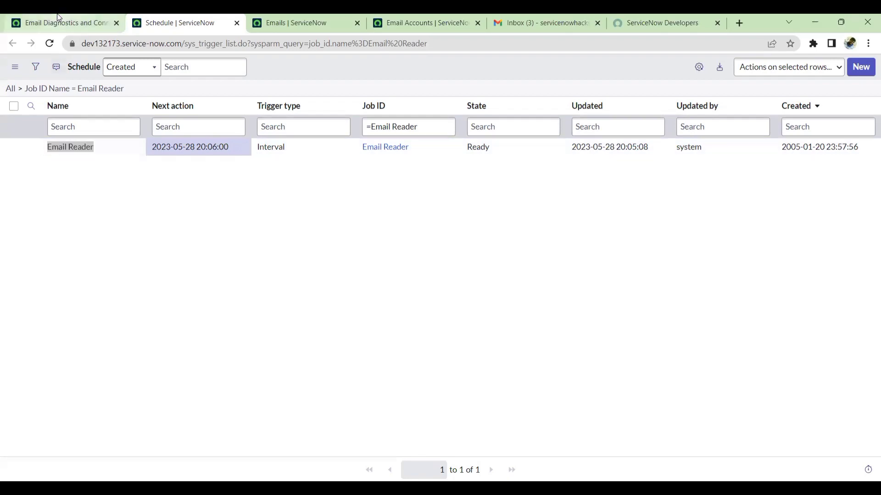
{"action": "left_click", "coordinate": [304, 22]}
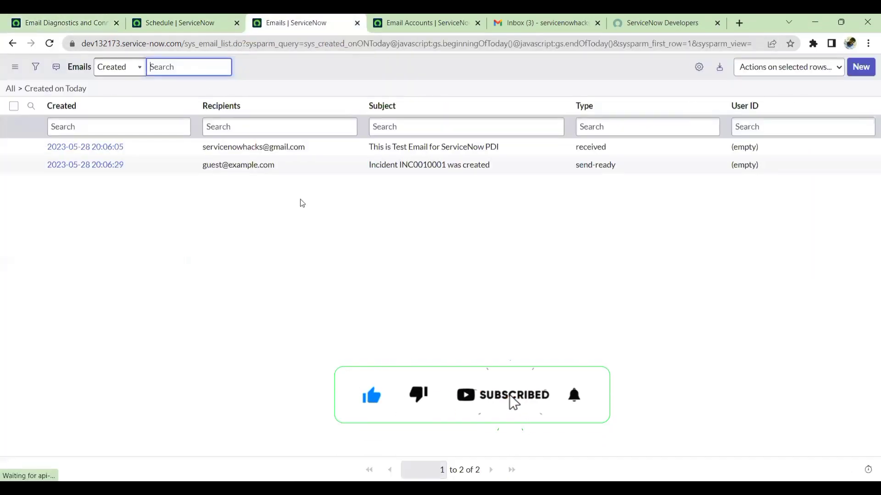
Step: Open the received ServiceNow PDI test email and preview its incident INC0010001
{"action": "left_click", "coordinate": [84, 147]}
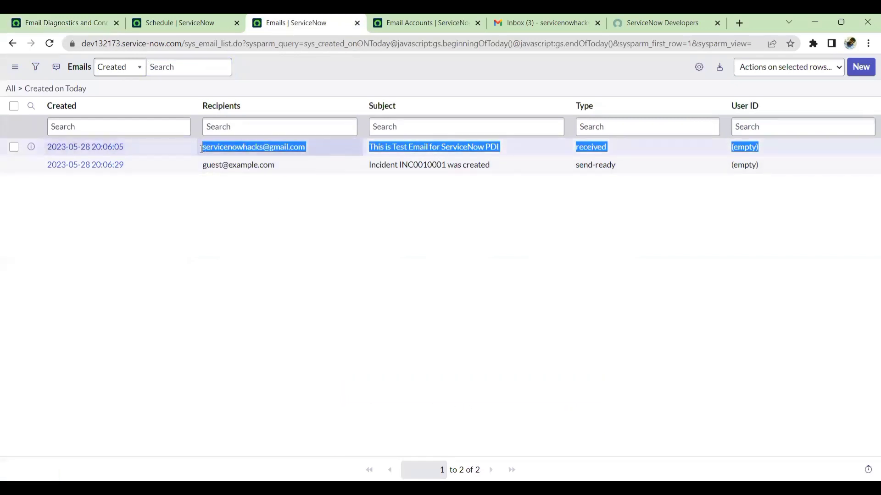
{"action": "left_click", "coordinate": [85, 146]}
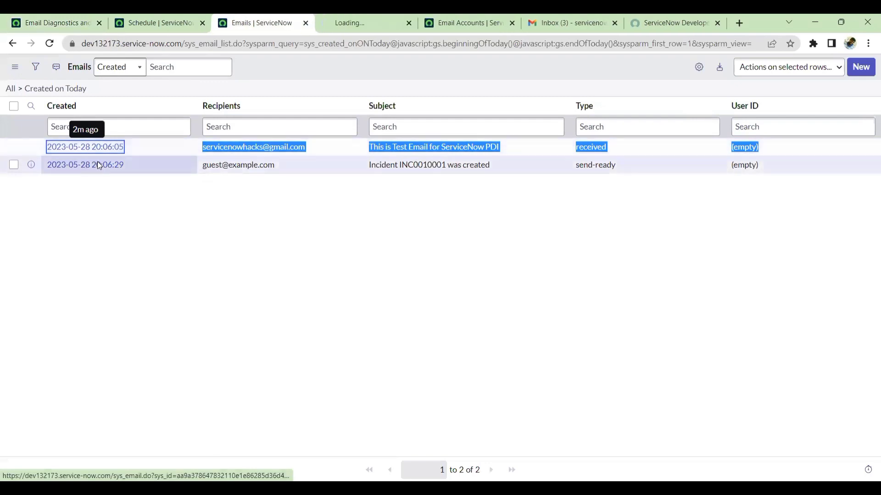
{"action": "left_click", "coordinate": [571, 23]}
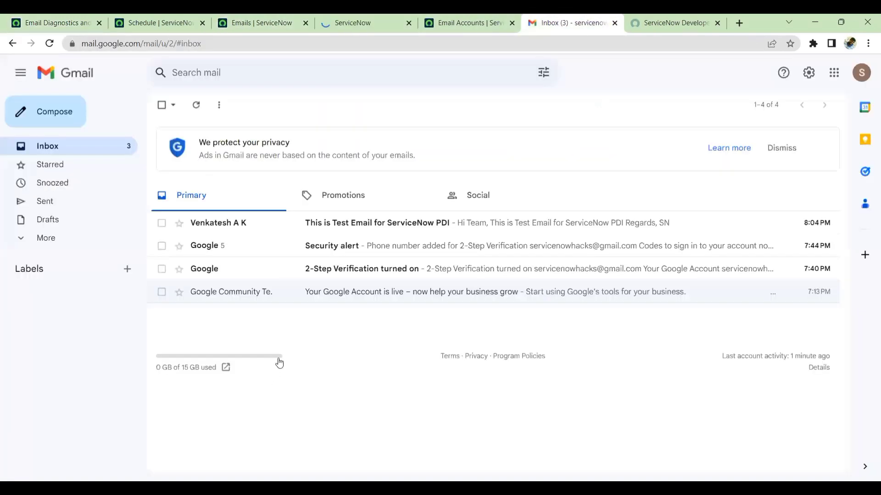
{"action": "mouse_move", "coordinate": [315, 223]}
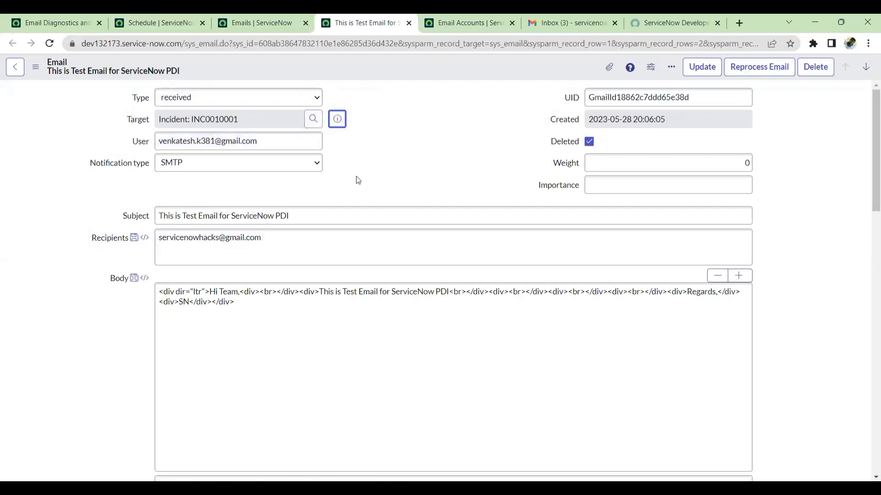
{"action": "left_click", "coordinate": [336, 118]}
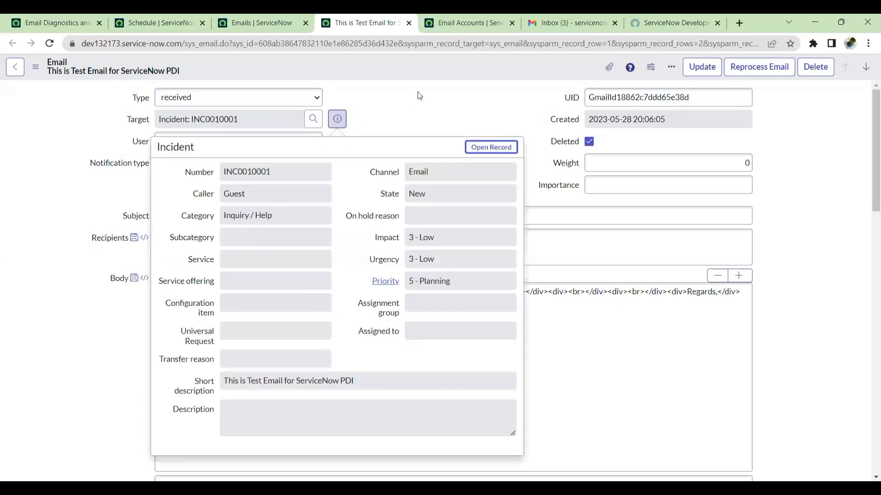
{"action": "left_click", "coordinate": [568, 23]}
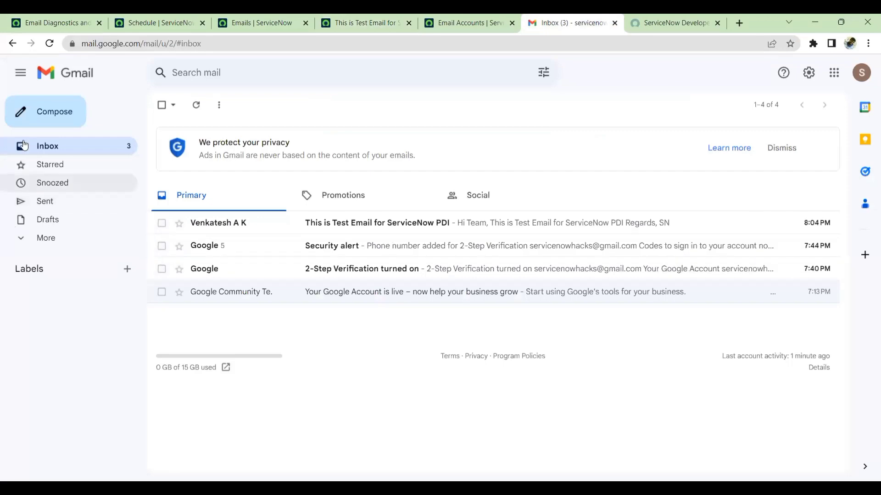
Step: Send a second test email, 'This is Test2', and check the Email Reader schedule
{"action": "left_click", "coordinate": [45, 111]}
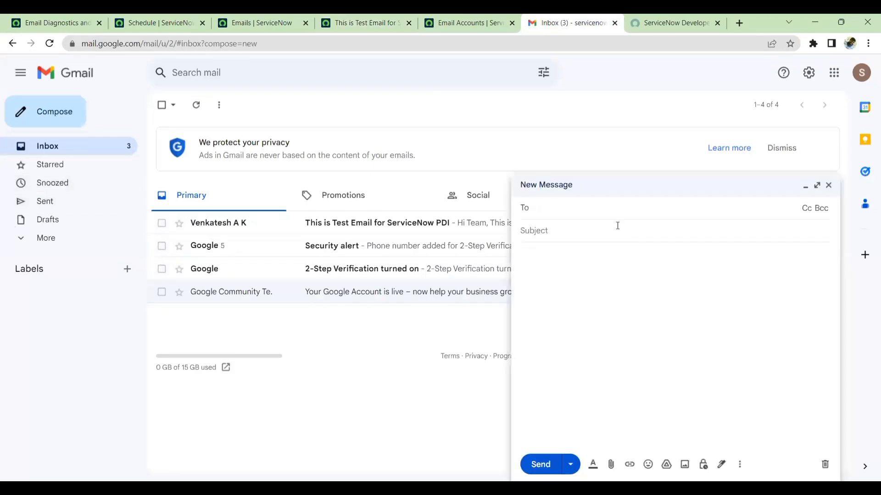
{"action": "left_click", "coordinate": [262, 23]}
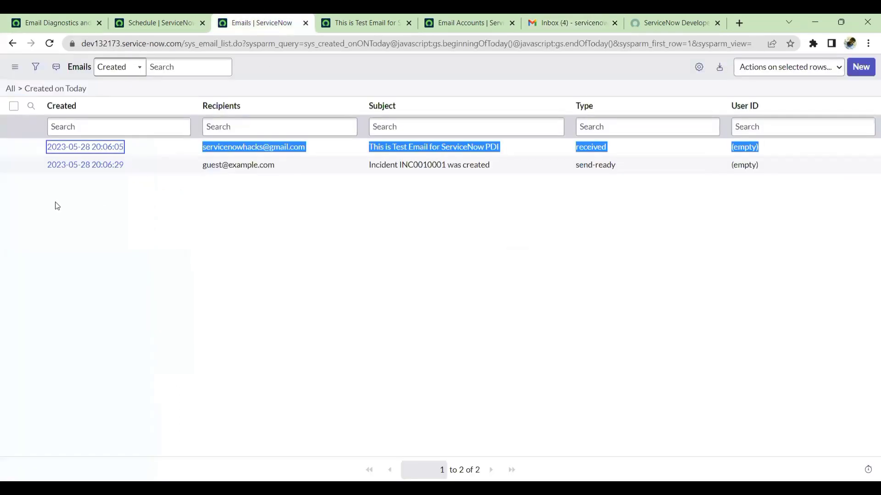
{"action": "left_click", "coordinate": [159, 22]}
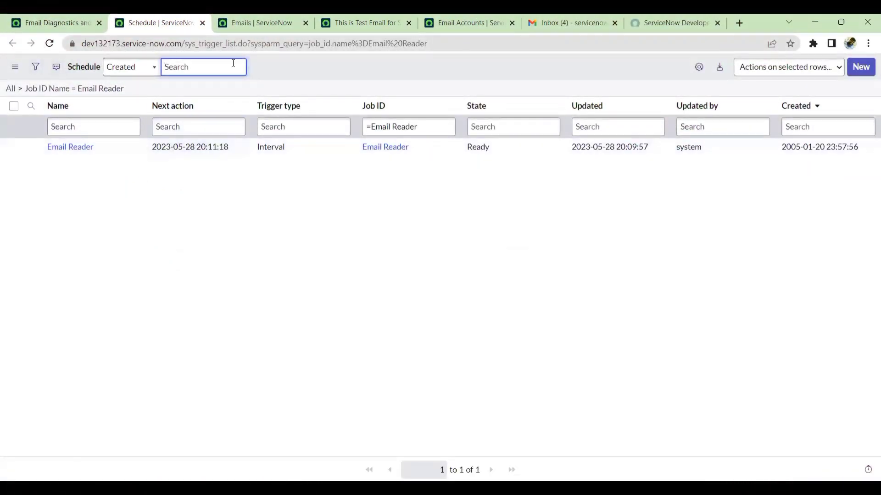
{"action": "left_click", "coordinate": [261, 23]}
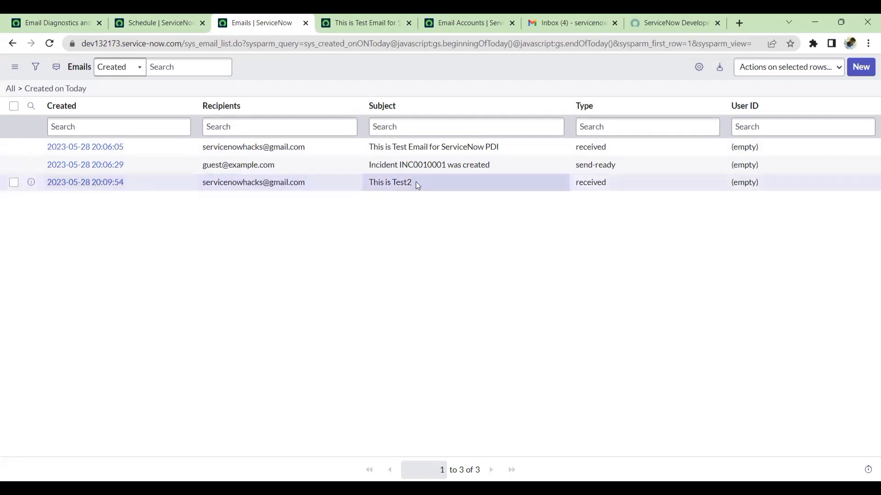
Step: Open the 'This is Test2' email, verify its user and incident INC0010002, then revisit diagnostics
{"action": "double_click", "coordinate": [390, 182]}
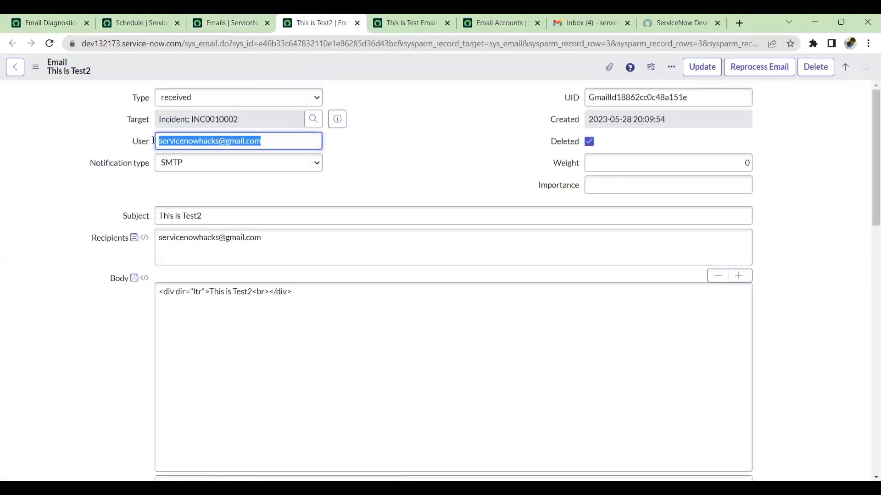
{"action": "left_click", "coordinate": [229, 119]}
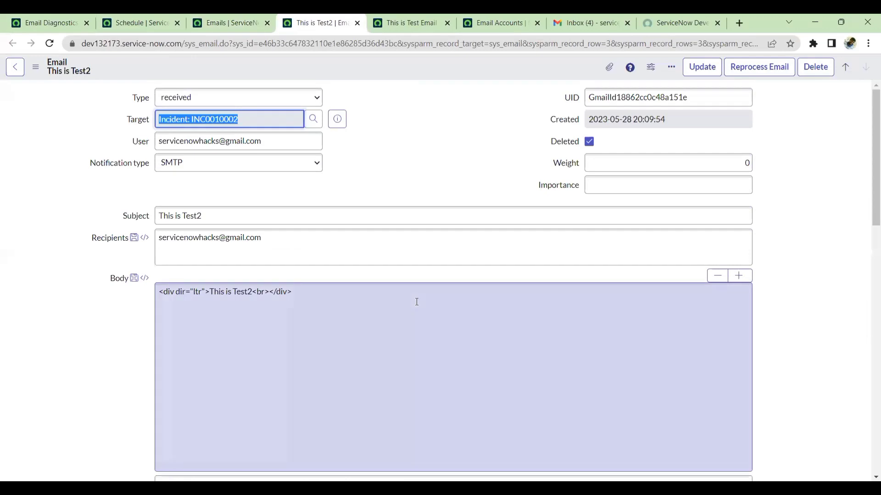
{"action": "left_click", "coordinate": [355, 89]}
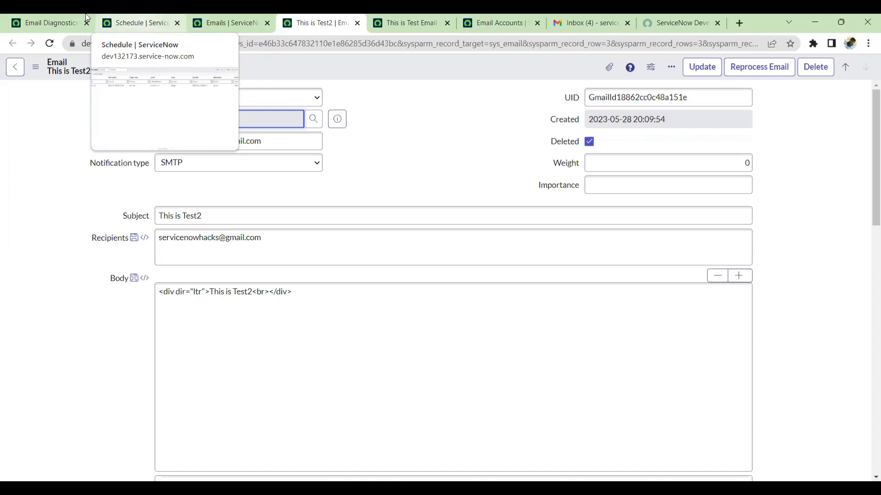
{"action": "left_click", "coordinate": [48, 23]}
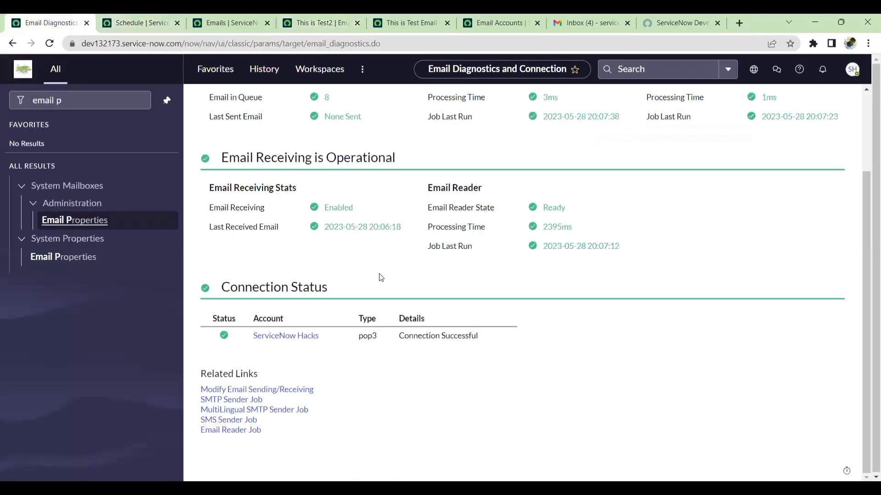